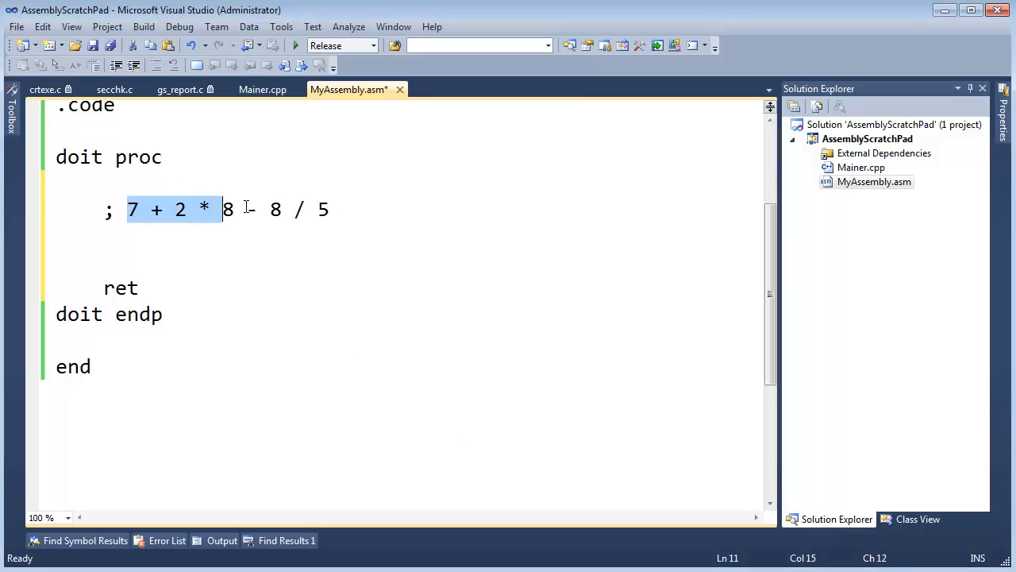
Highlight the commented expression 7 + 2 * 8 - 8 / 5 to be computed
{"action": "left_click_drag", "start_coordinate": [226, 210], "coordinate": [329, 209]}
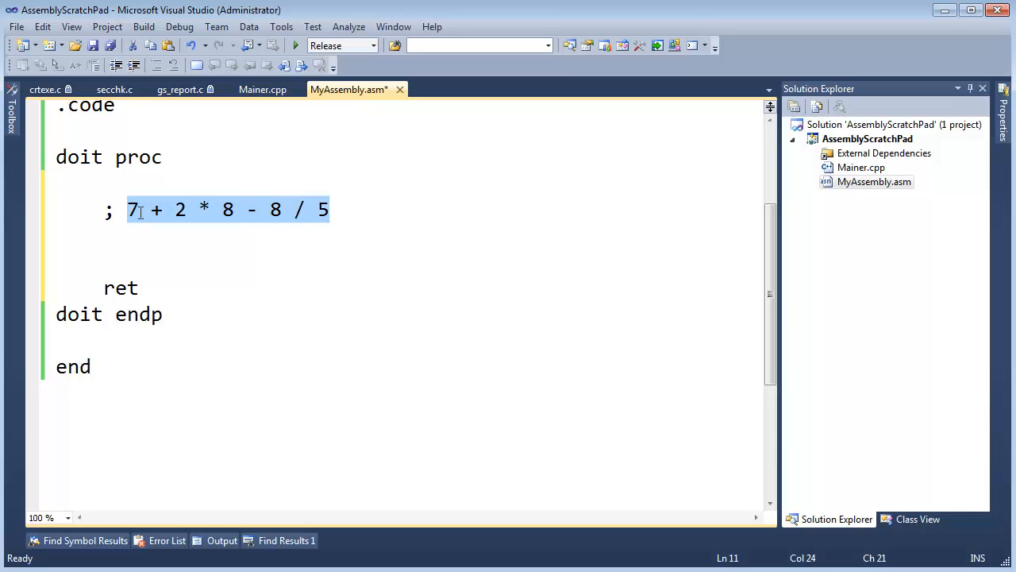
{"action": "mouse_move", "coordinate": [327, 226]}
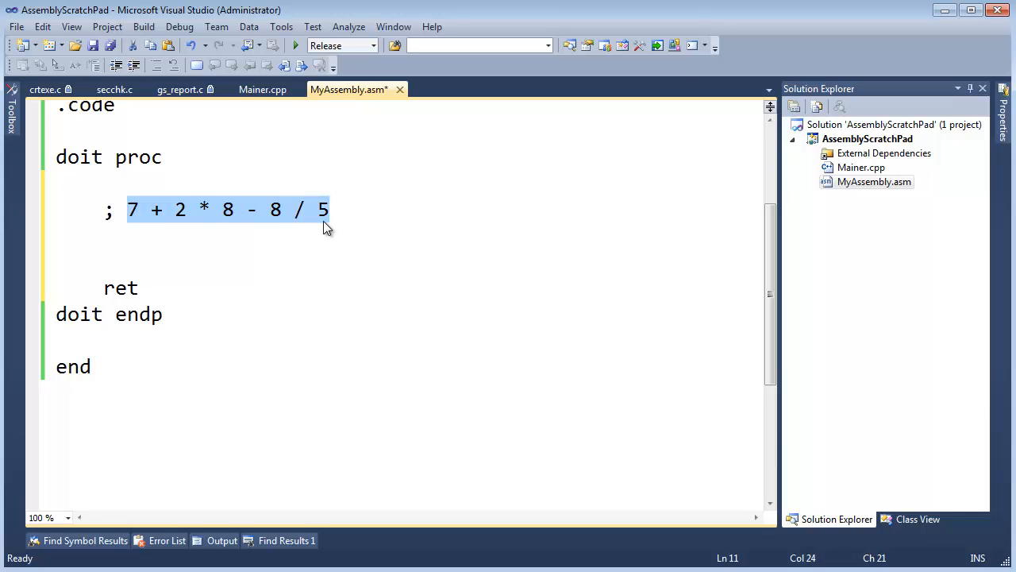
{"action": "left_click", "coordinate": [342, 235]}
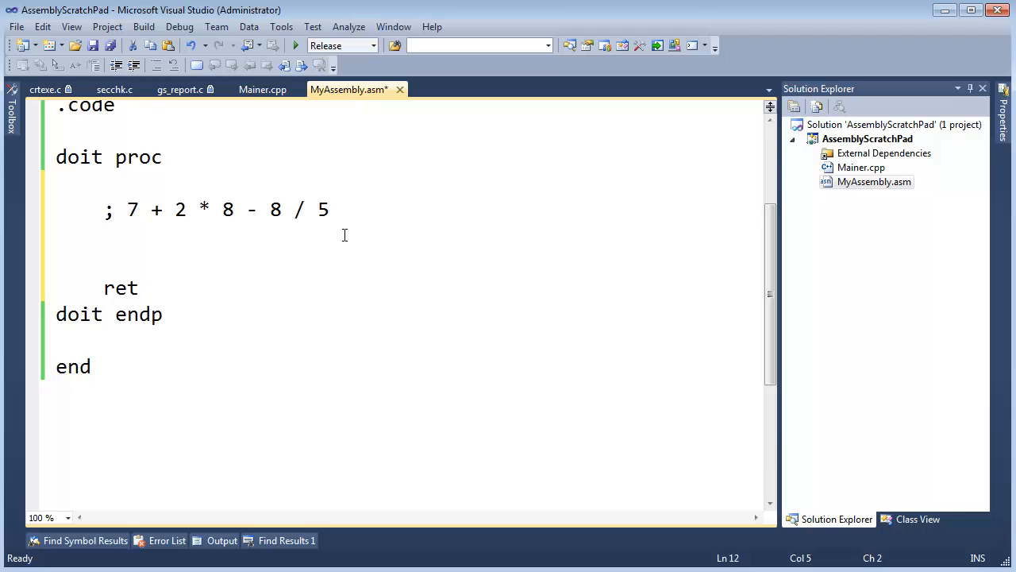
{"action": "left_click_drag", "start_coordinate": [174, 210], "coordinate": [234, 209]}
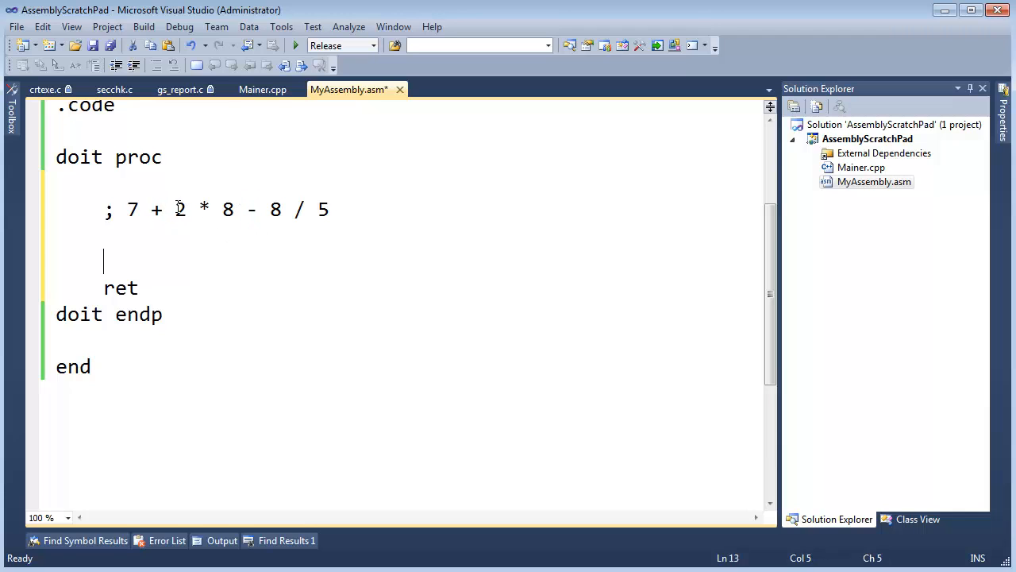
{"action": "left_click_drag", "start_coordinate": [176, 209], "coordinate": [235, 210]}
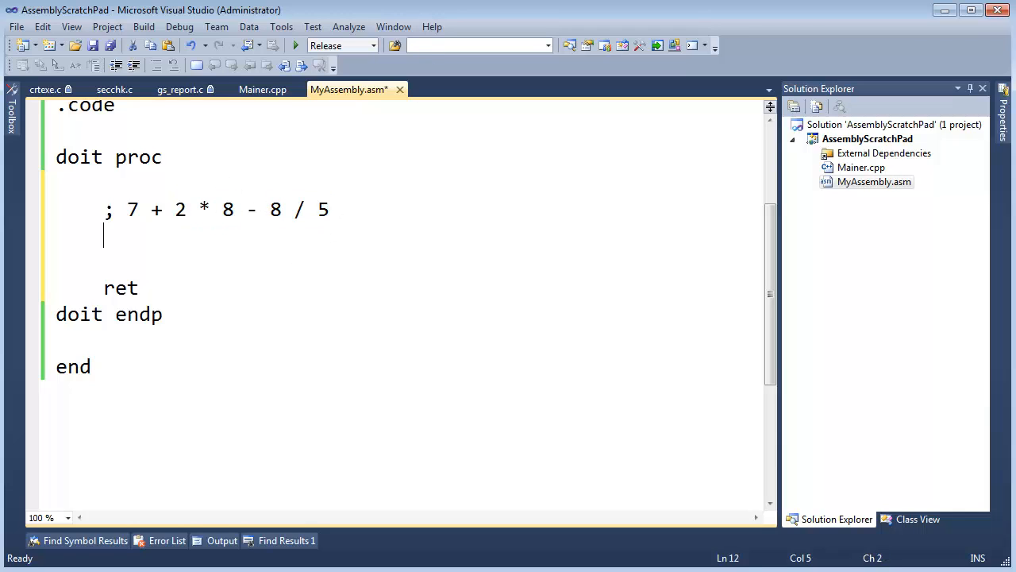
{"action": "mouse_move", "coordinate": [457, 205]}
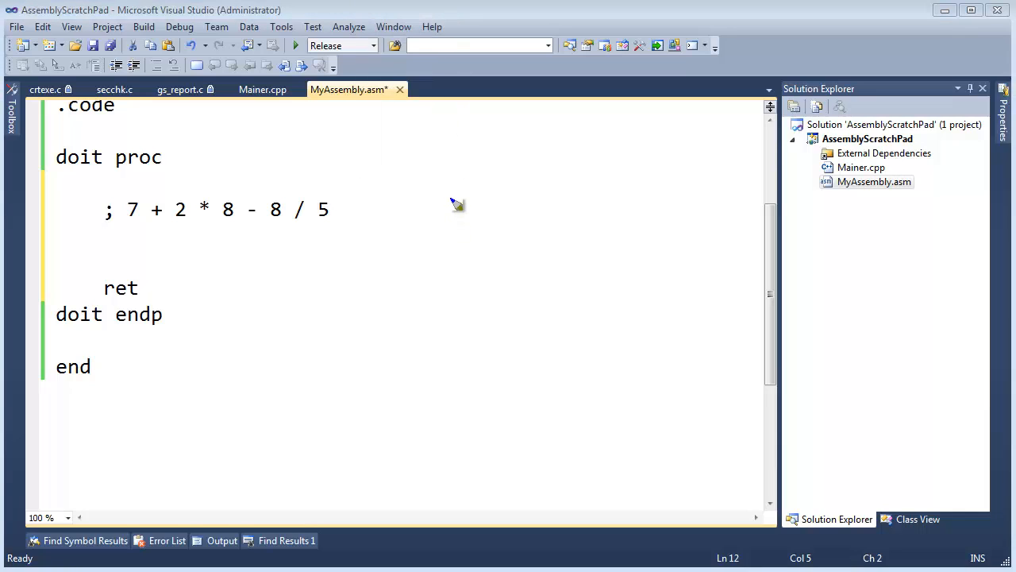
Pen a box beside the code and divide it into four register rows a, b, c, d
{"action": "left_click_drag", "start_coordinate": [451, 203], "coordinate": [721, 412]}
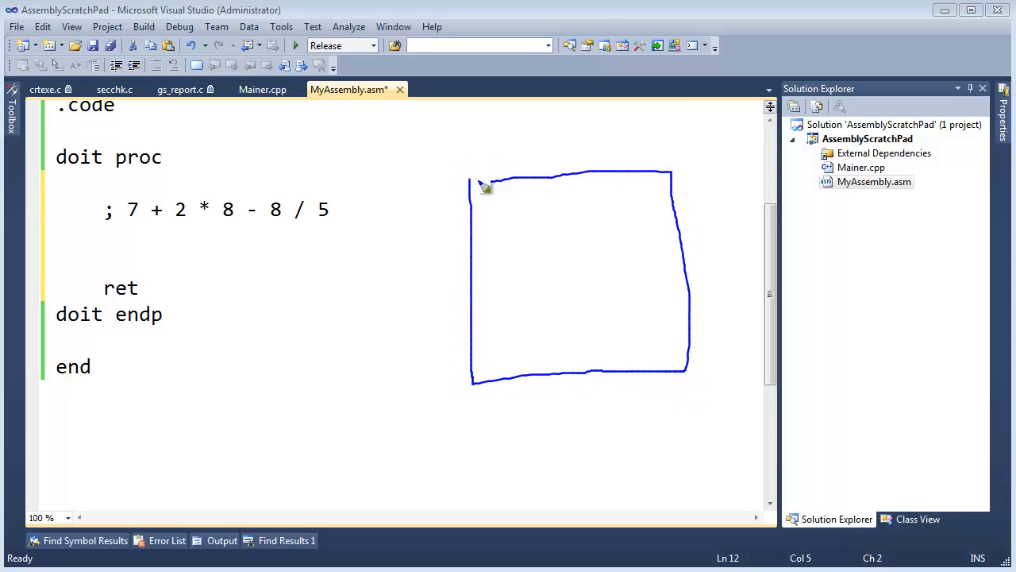
{"action": "left_click_drag", "start_coordinate": [473, 228], "coordinate": [680, 225]}
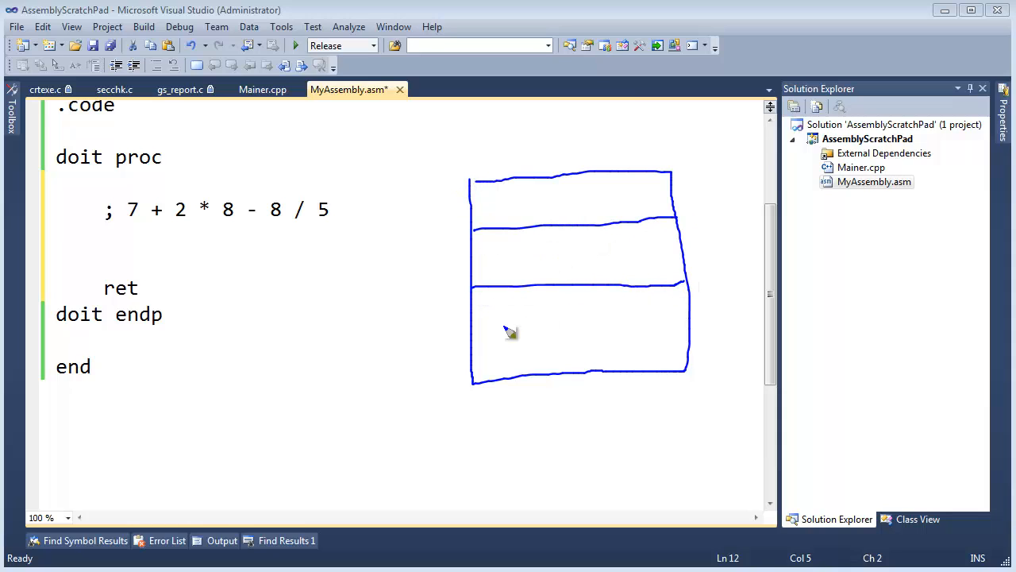
{"action": "left_click_drag", "start_coordinate": [473, 333], "coordinate": [685, 334]}
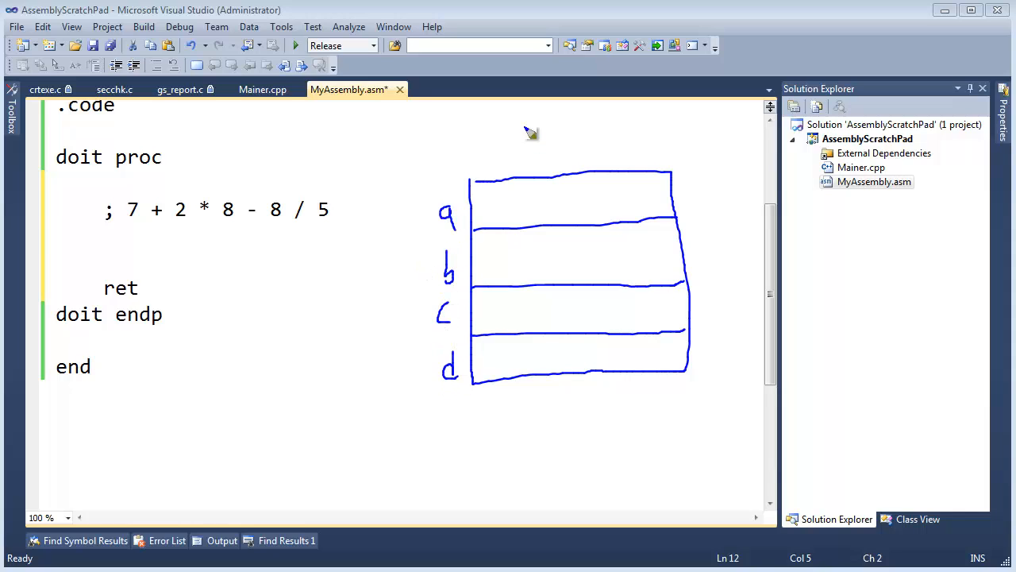
{"action": "mouse_move", "coordinate": [200, 222]}
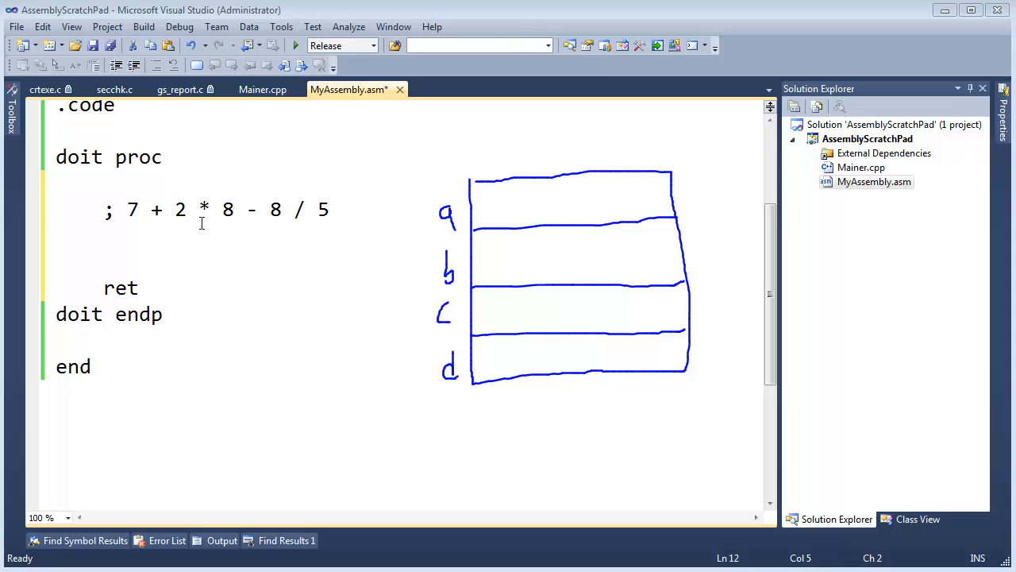
Write mov eax, 2; mob ebx, 8; mul ebx below the comment to compute 2 * 8
{"action": "left_click_drag", "start_coordinate": [175, 210], "coordinate": [232, 210]}
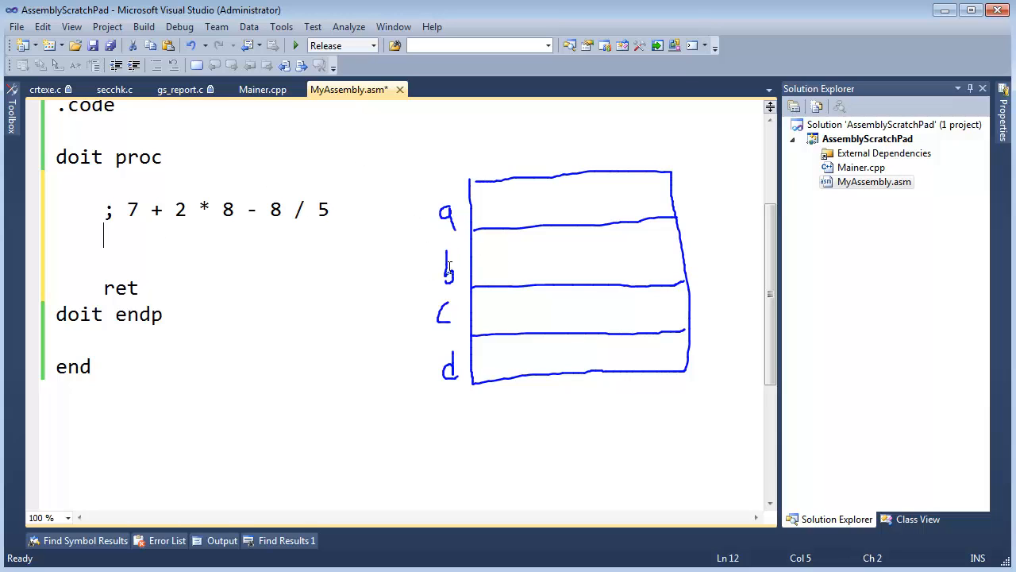
{"action": "mouse_move", "coordinate": [457, 251]}
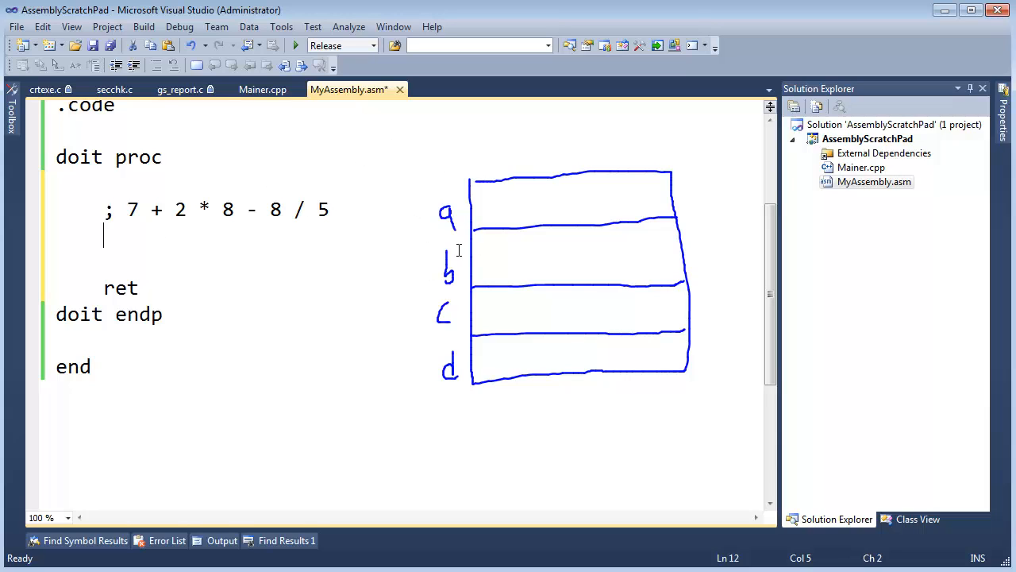
{"action": "mouse_move", "coordinate": [470, 216]}
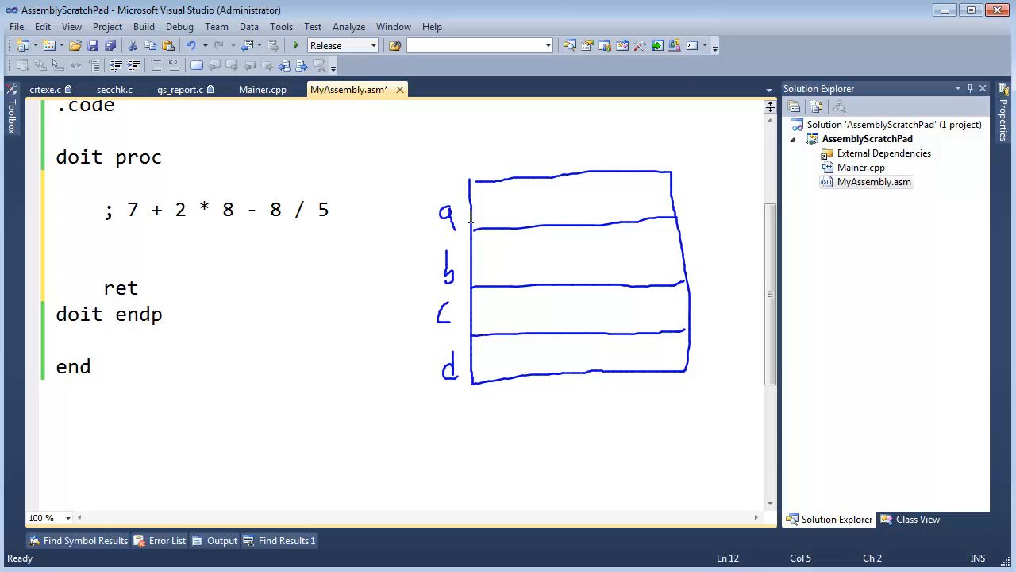
{"action": "double_click", "coordinate": [181, 210]}
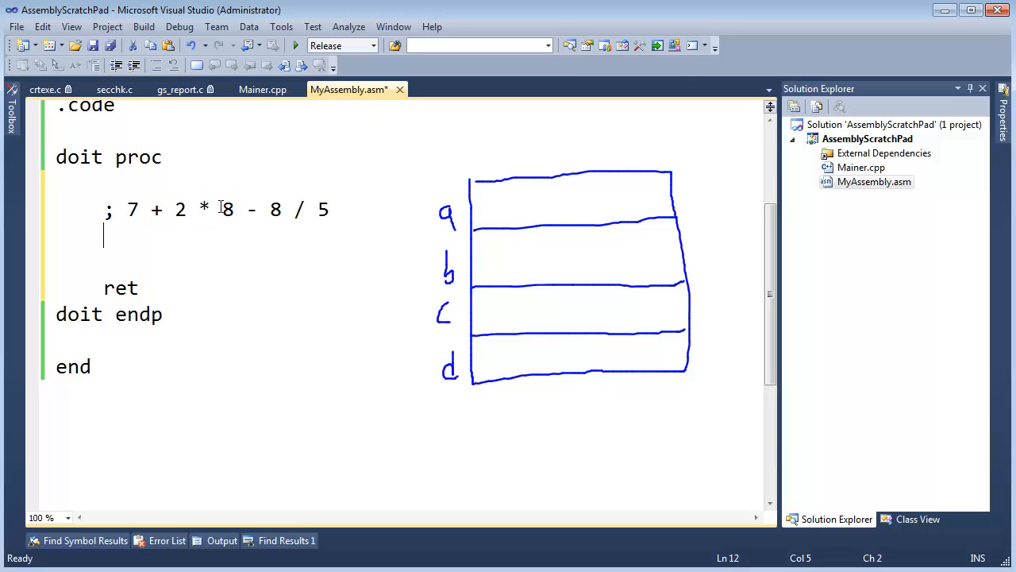
{"action": "mouse_move", "coordinate": [461, 273]}
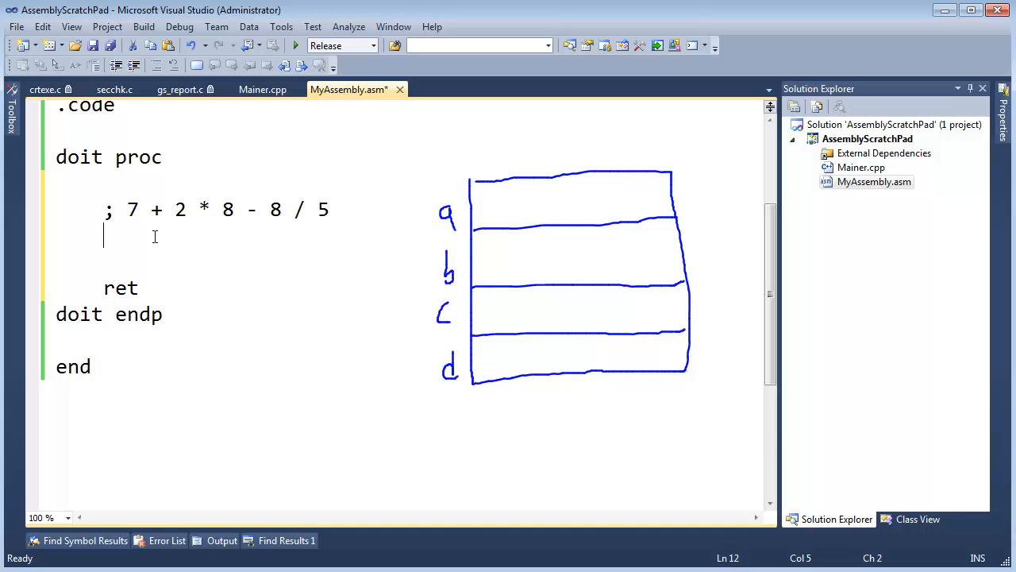
{"action": "type", "text": "mov"}
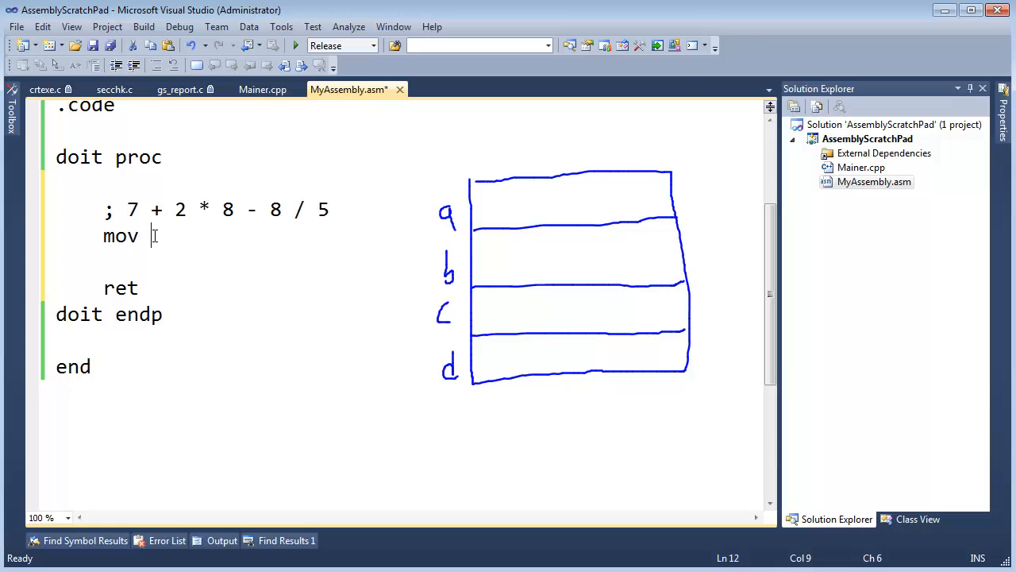
{"action": "type", "text": "eax, 2"}
{"action": "type", "text": "mob"}
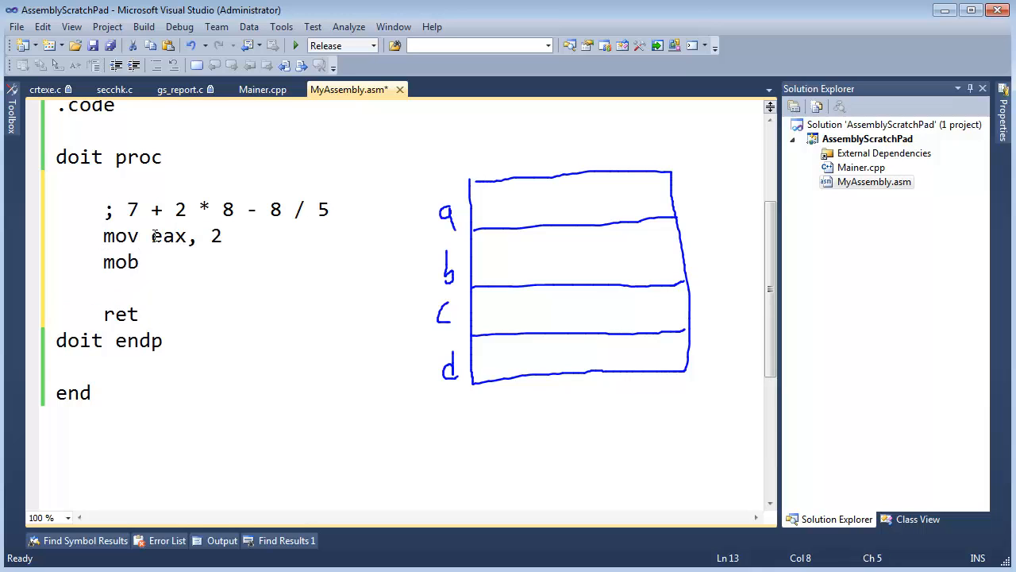
{"action": "type", "text": "ebx, 8"}
{"action": "type", "text": "mul"}
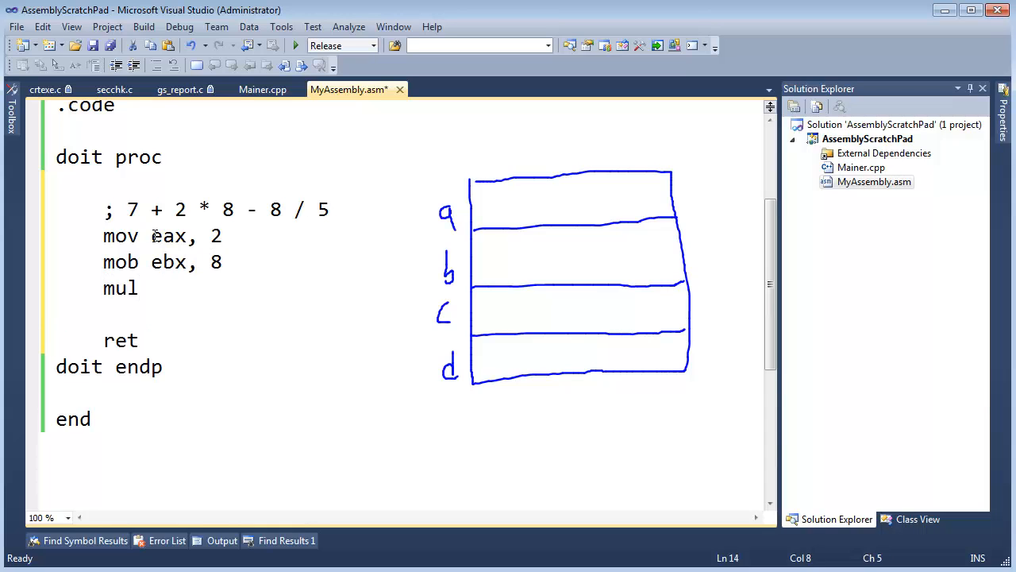
{"action": "type", "text": "ebx"}
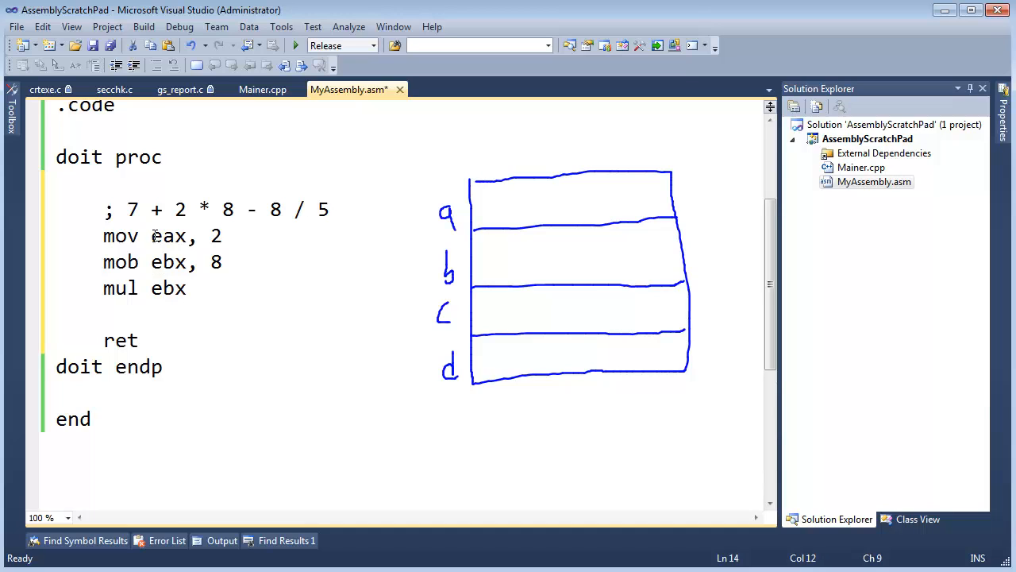
{"action": "double_click", "coordinate": [168, 287]}
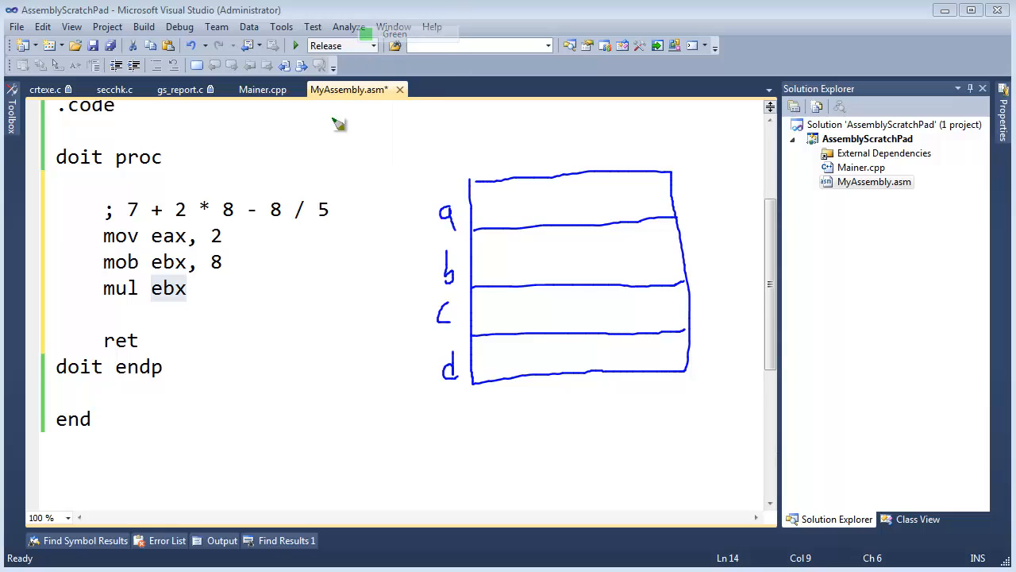
{"action": "mouse_move", "coordinate": [546, 197]}
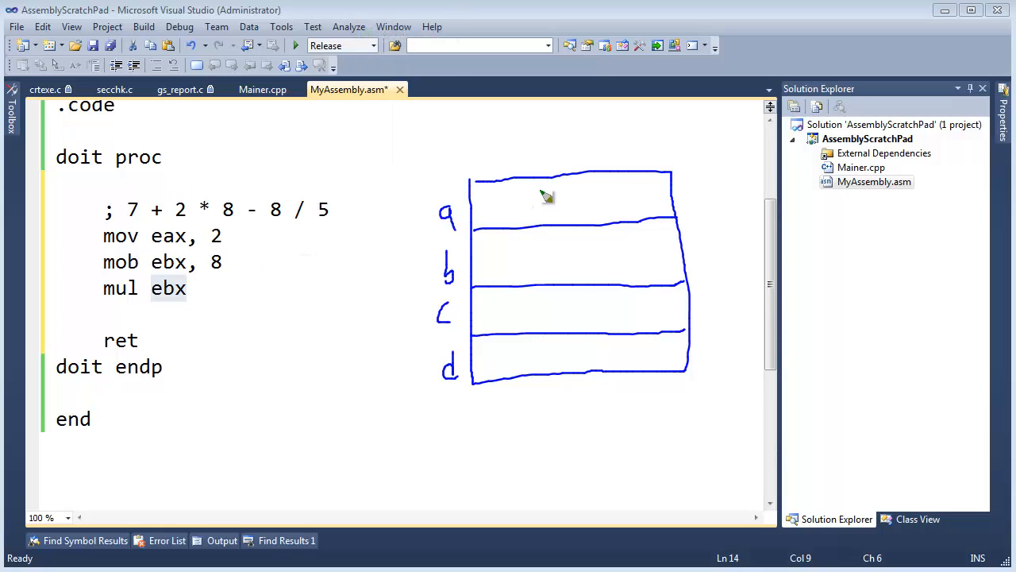
{"action": "mouse_move", "coordinate": [441, 238]}
{"action": "type", "text": "v"}
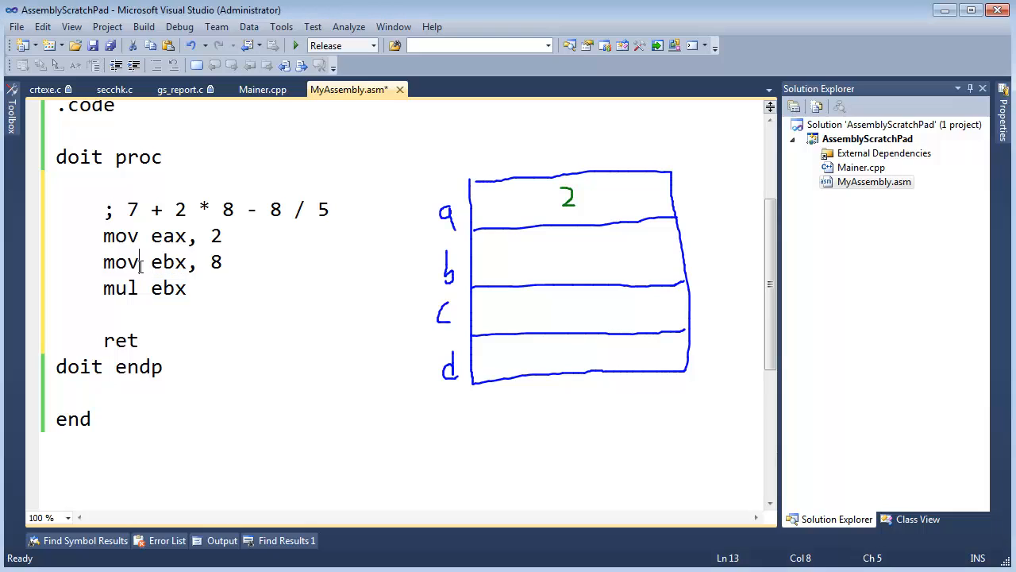
{"action": "mouse_move", "coordinate": [216, 273]}
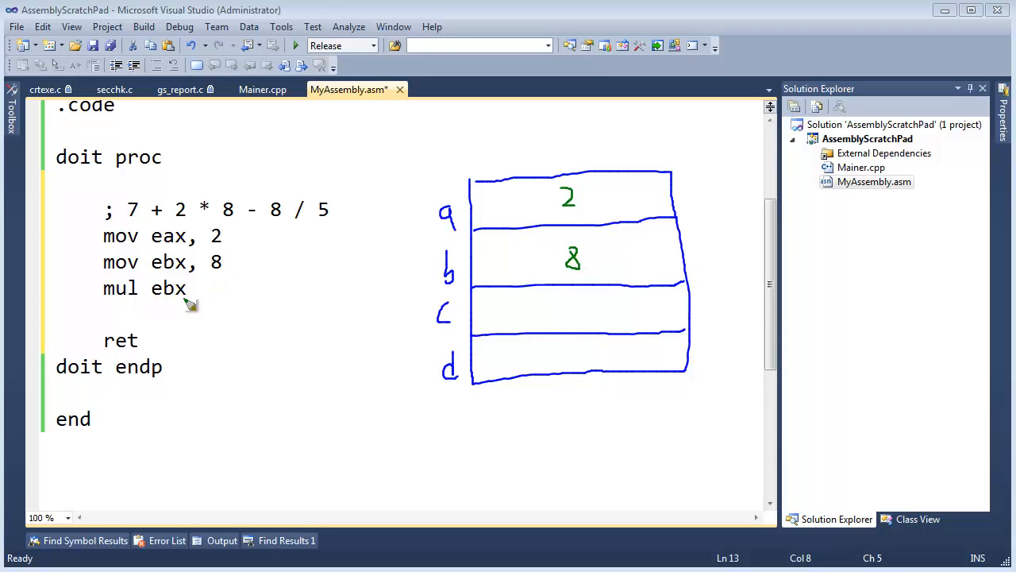
{"action": "mouse_move", "coordinate": [584, 203]}
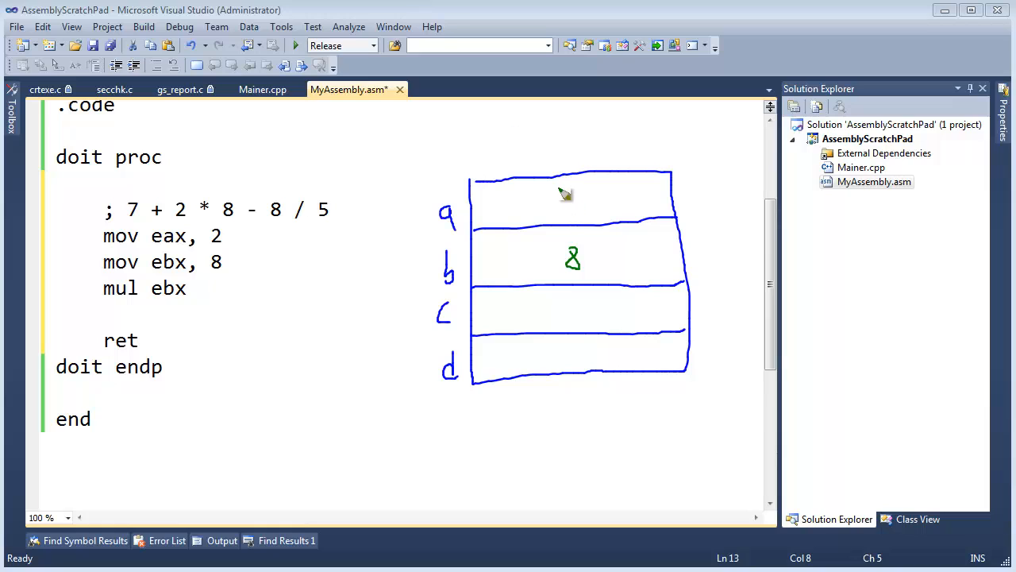
Pen 16 as the new value of register row a after the multiply
{"action": "left_click_drag", "start_coordinate": [559, 198], "coordinate": [580, 198]}
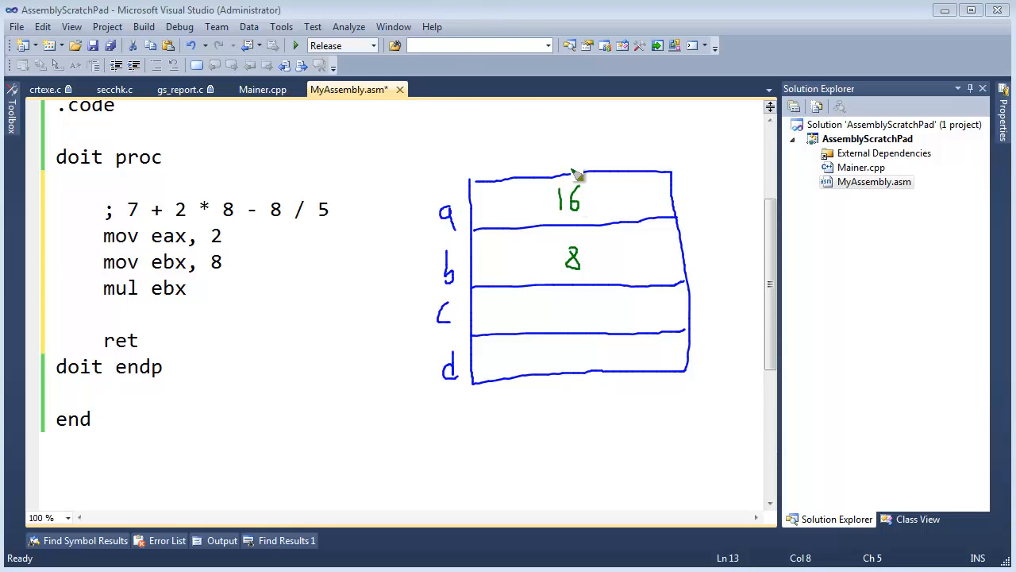
{"action": "mouse_move", "coordinate": [519, 293]}
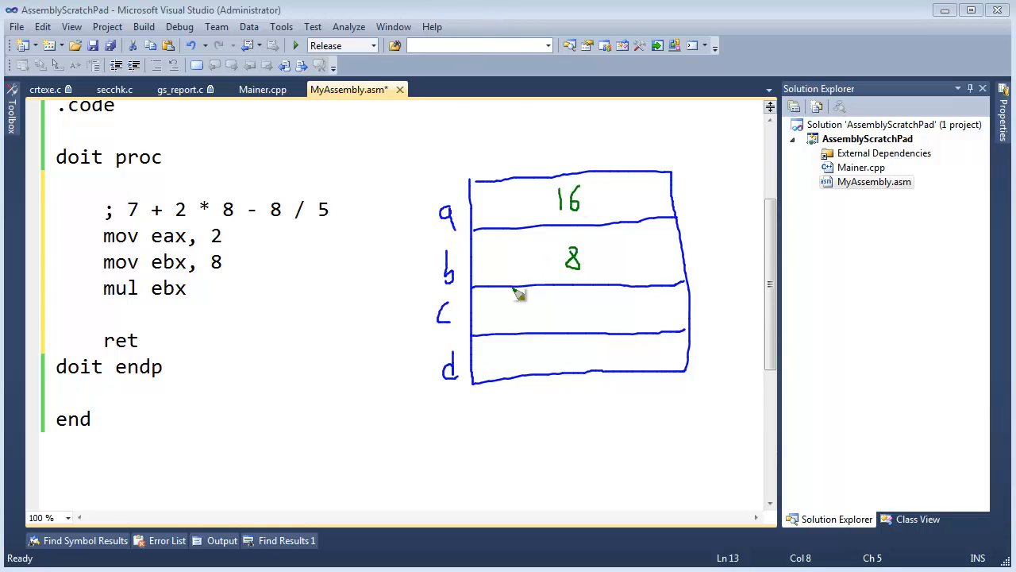
{"action": "mouse_move", "coordinate": [603, 341]}
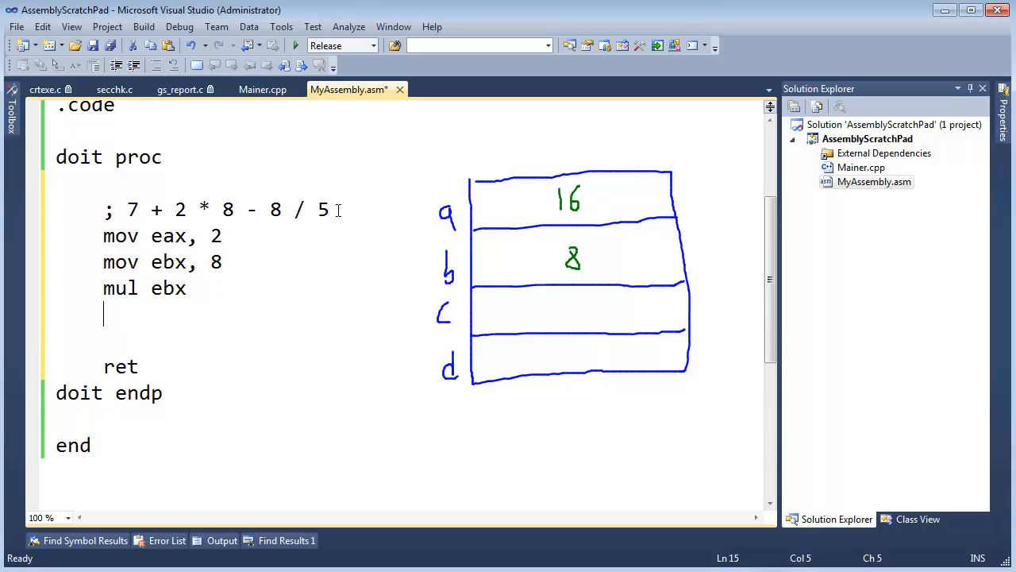
{"action": "mouse_move", "coordinate": [552, 351]}
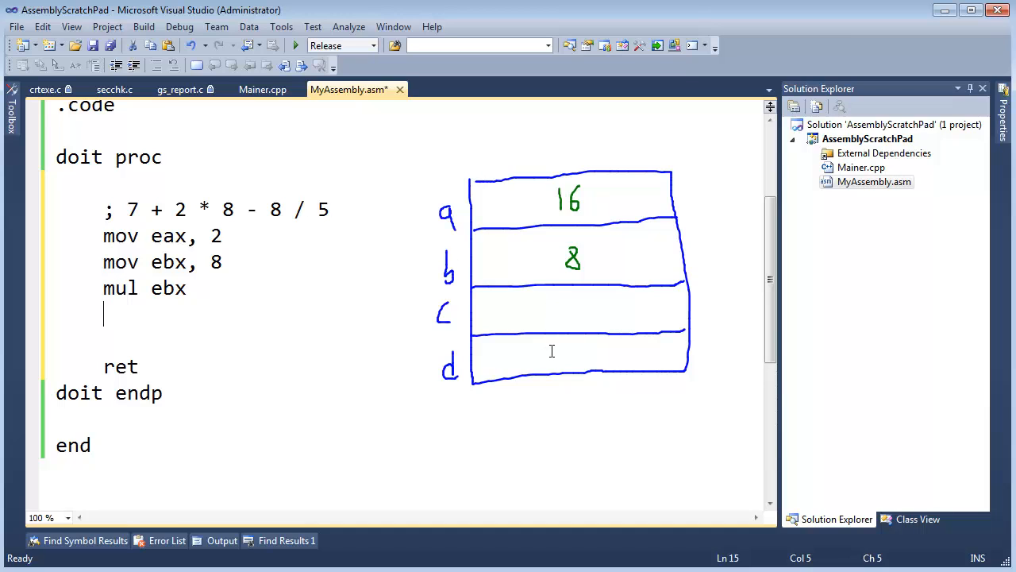
{"action": "mouse_move", "coordinate": [464, 365]}
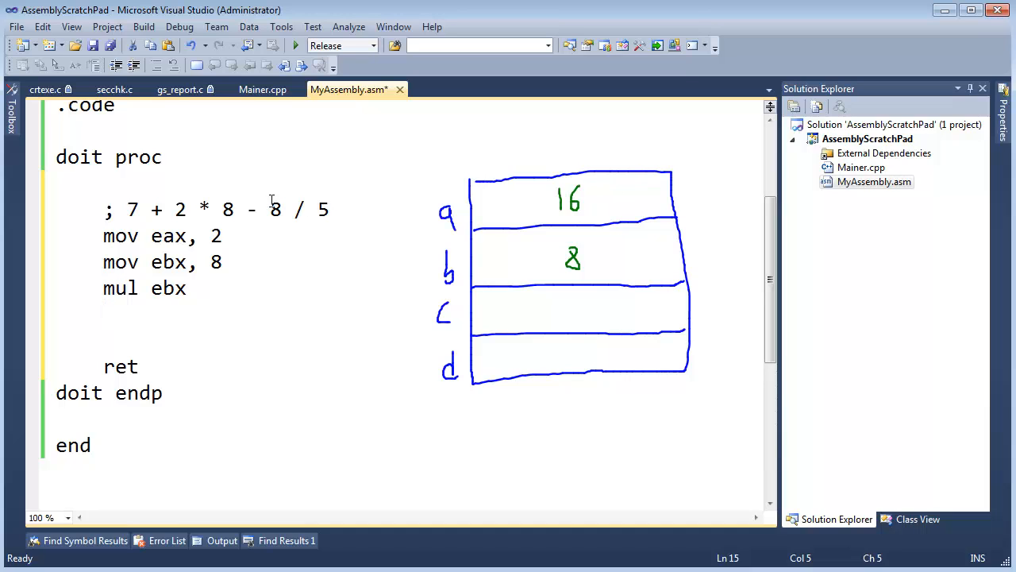
Overwrite 2 * 8 in the comment with 16 so it reads 7 + 16 - 8 / 5
{"action": "double_click", "coordinate": [274, 209]}
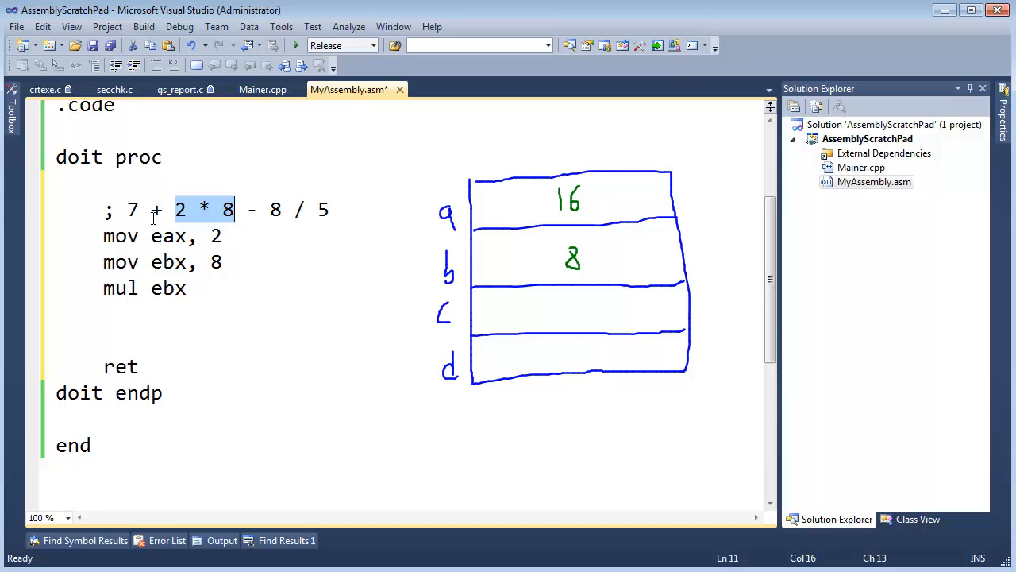
{"action": "type", "text": "16"}
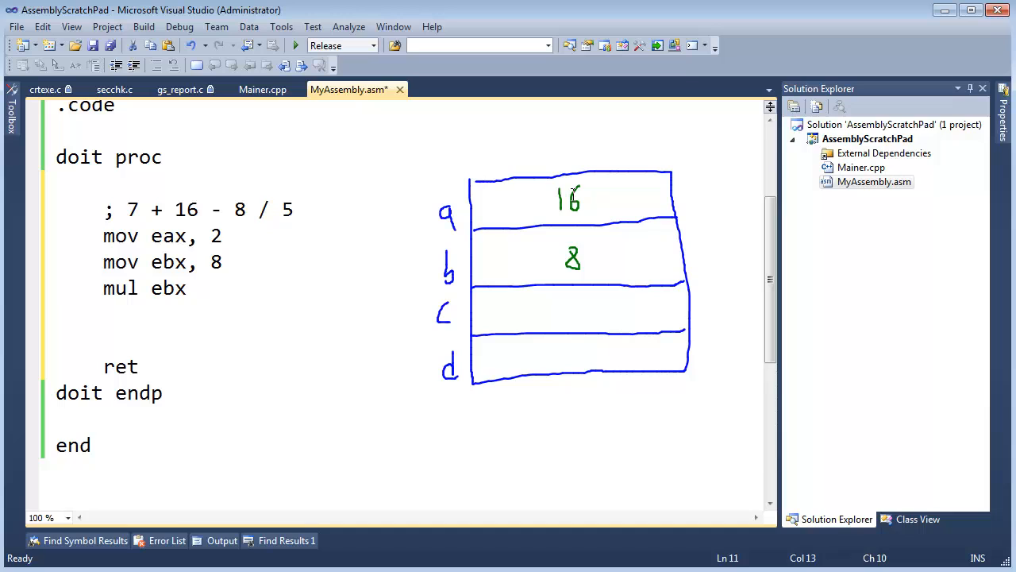
{"action": "mouse_move", "coordinate": [611, 187]}
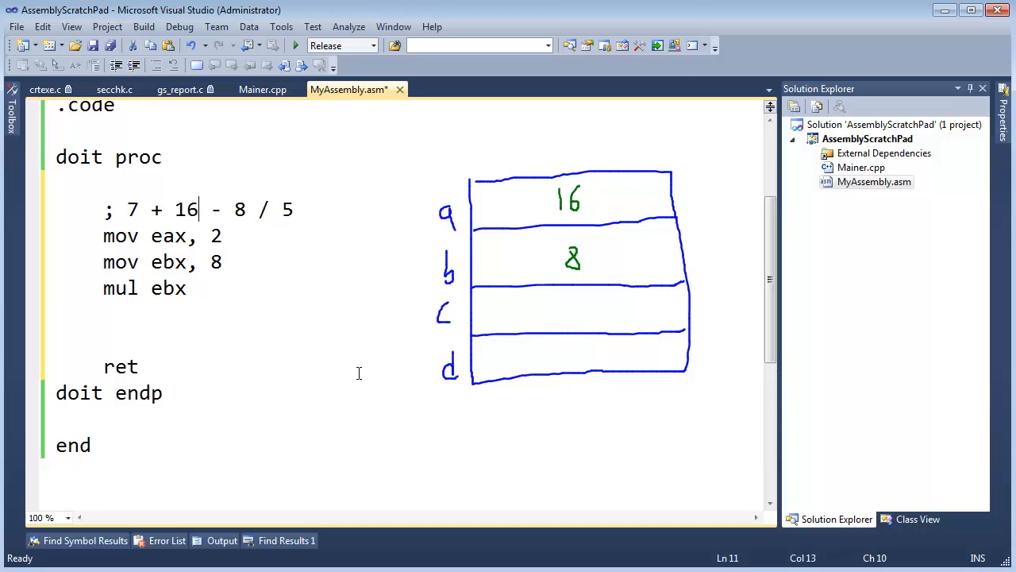
{"action": "mouse_move", "coordinate": [495, 223]}
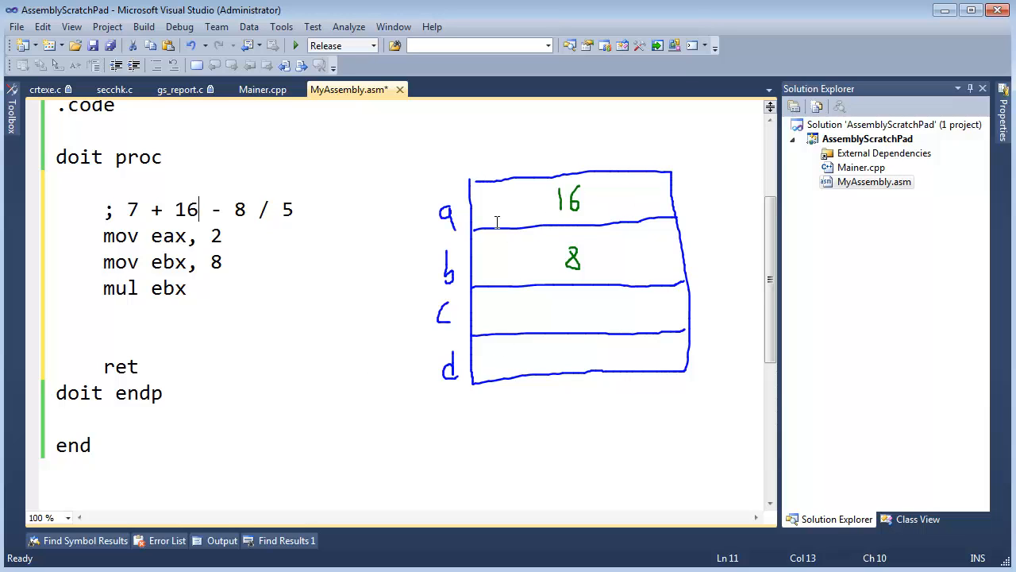
{"action": "mouse_move", "coordinate": [428, 229]}
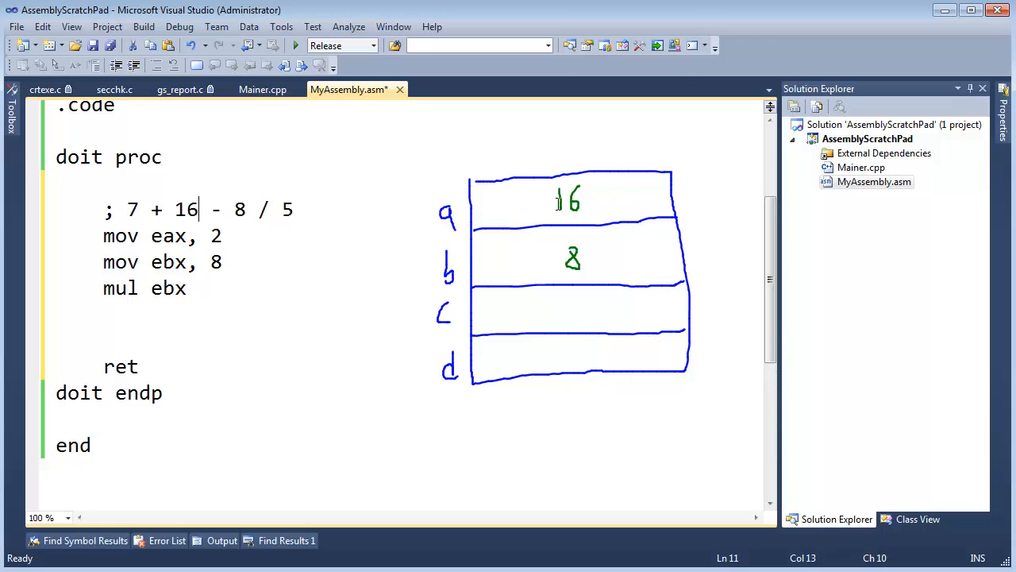
{"action": "mouse_move", "coordinate": [459, 206]}
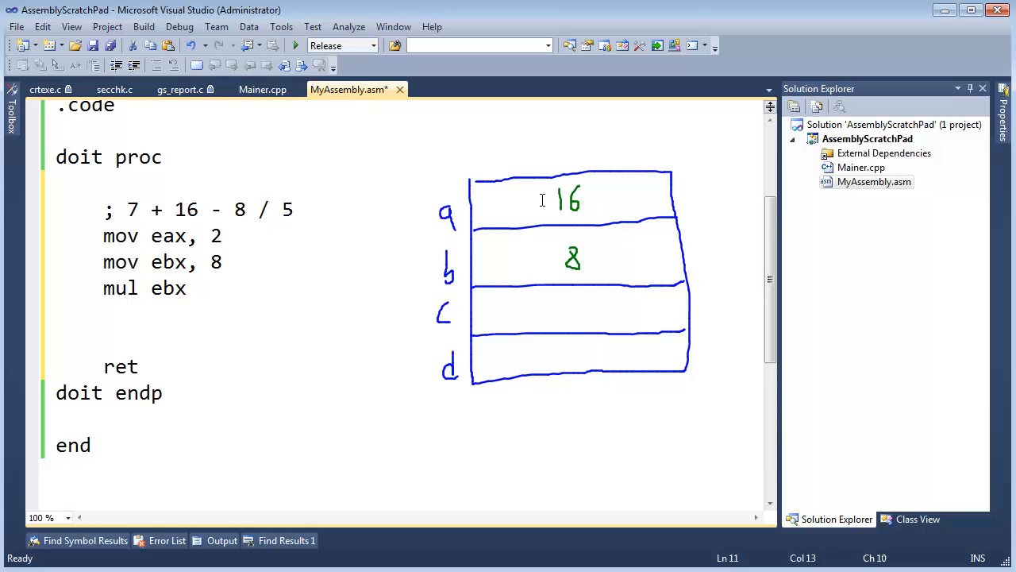
{"action": "mouse_move", "coordinate": [490, 257]}
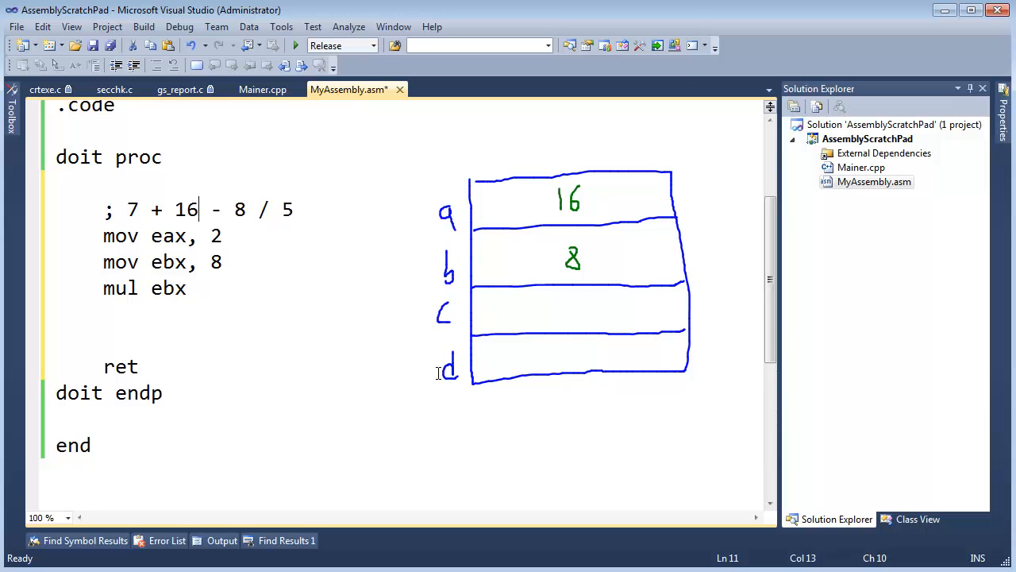
{"action": "mouse_move", "coordinate": [489, 369]}
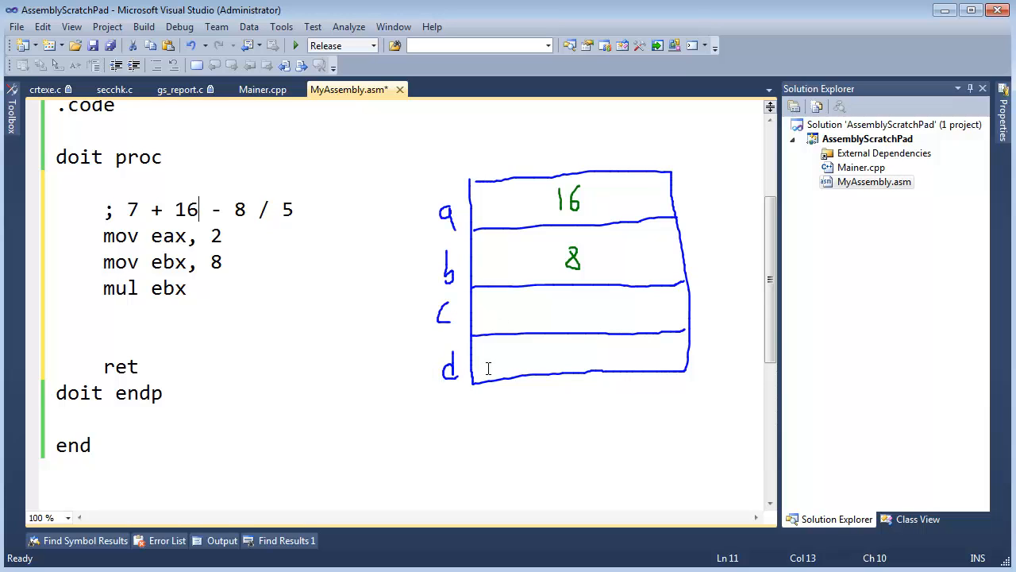
{"action": "mouse_move", "coordinate": [562, 347]}
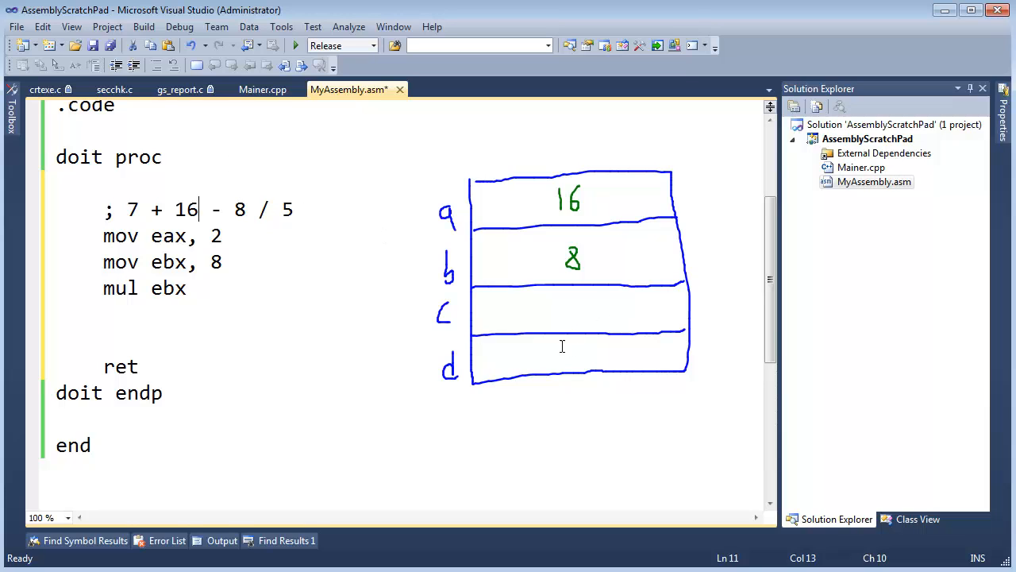
{"action": "mouse_move", "coordinate": [274, 206]}
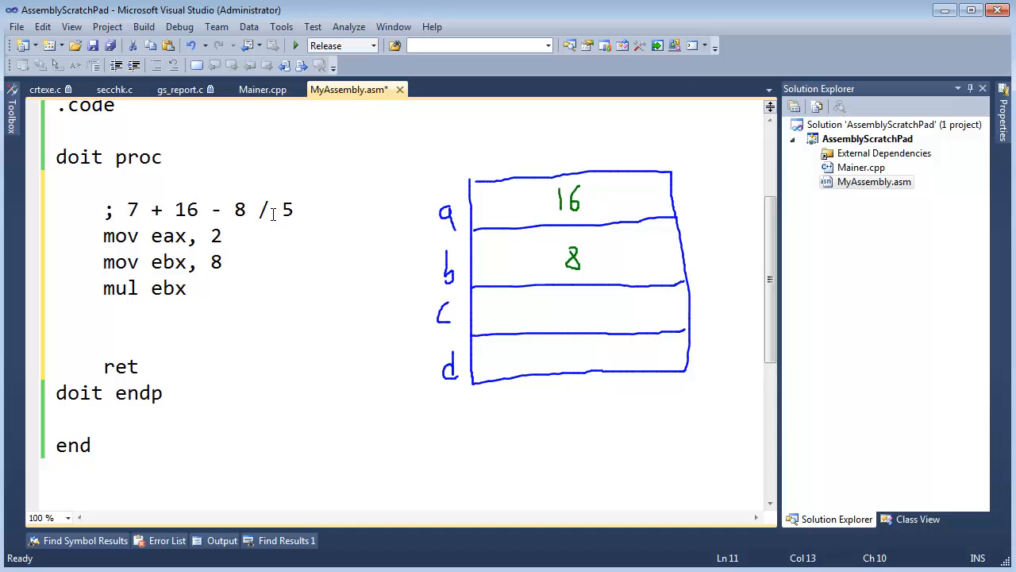
{"action": "mouse_move", "coordinate": [582, 359]}
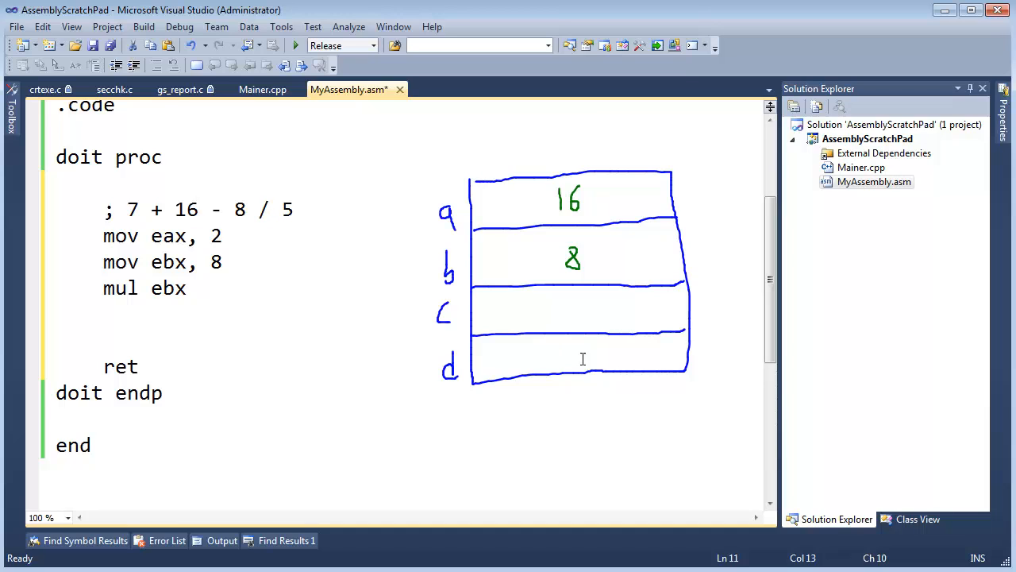
{"action": "mouse_move", "coordinate": [568, 352]}
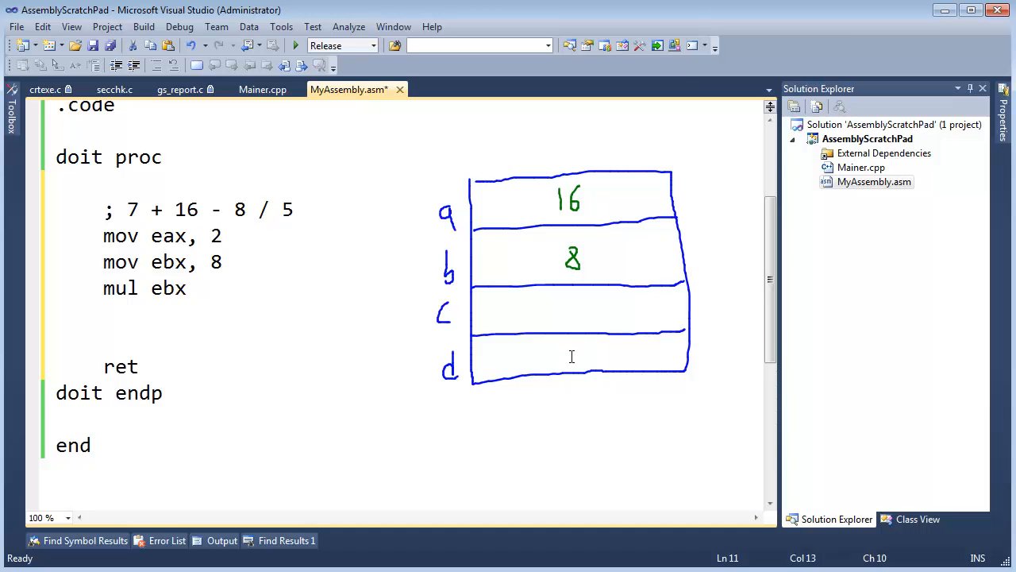
{"action": "left_click", "coordinate": [199, 210]}
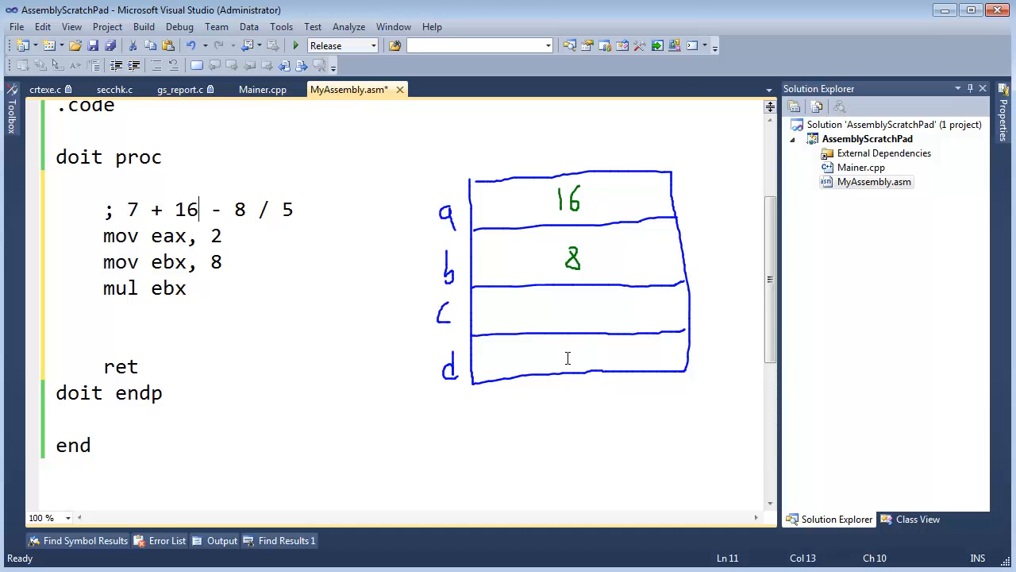
{"action": "mouse_move", "coordinate": [435, 262]}
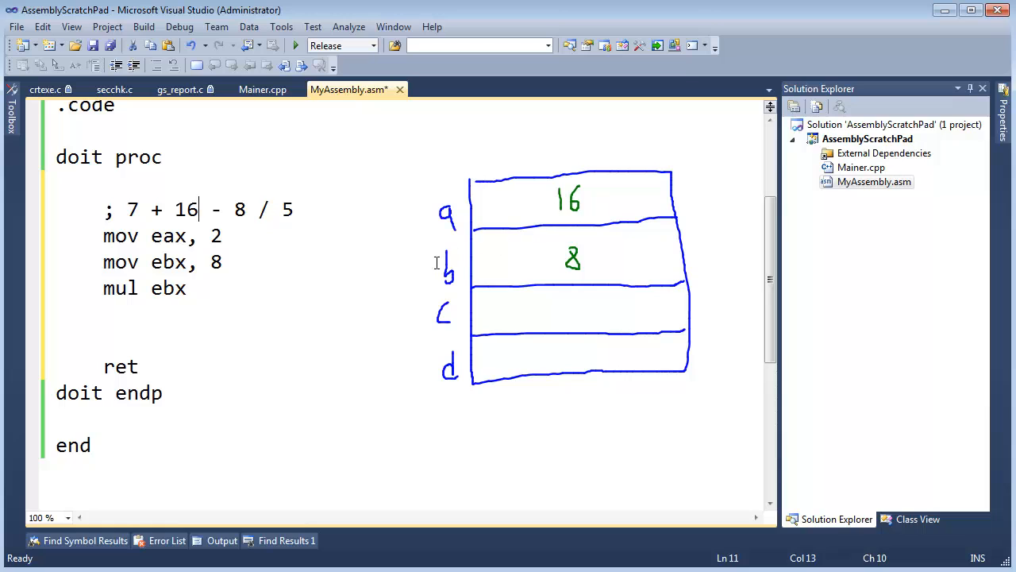
{"action": "mouse_move", "coordinate": [447, 316]}
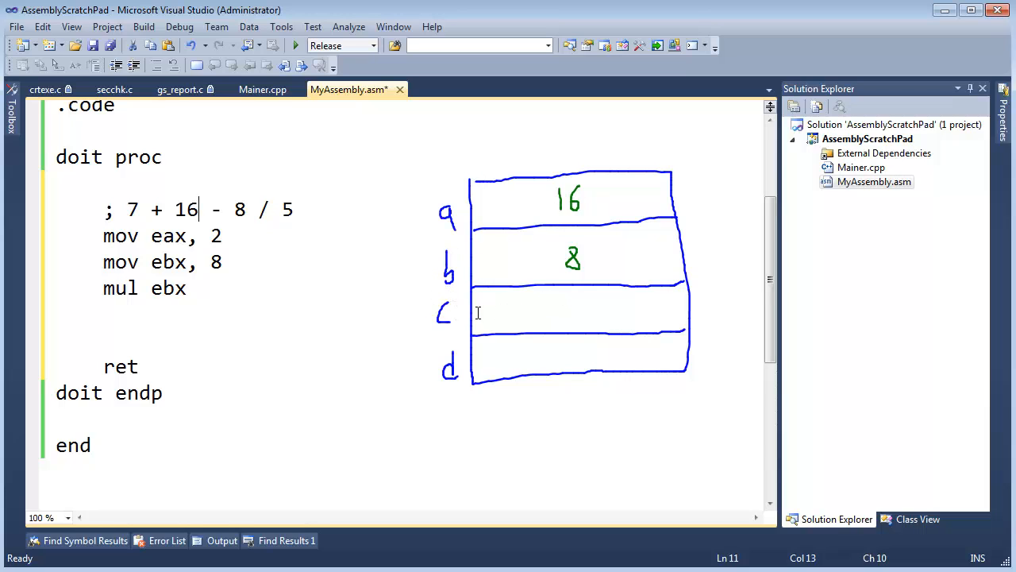
{"action": "left_click", "coordinate": [188, 287]}
{"action": "type", "text": "mov"}
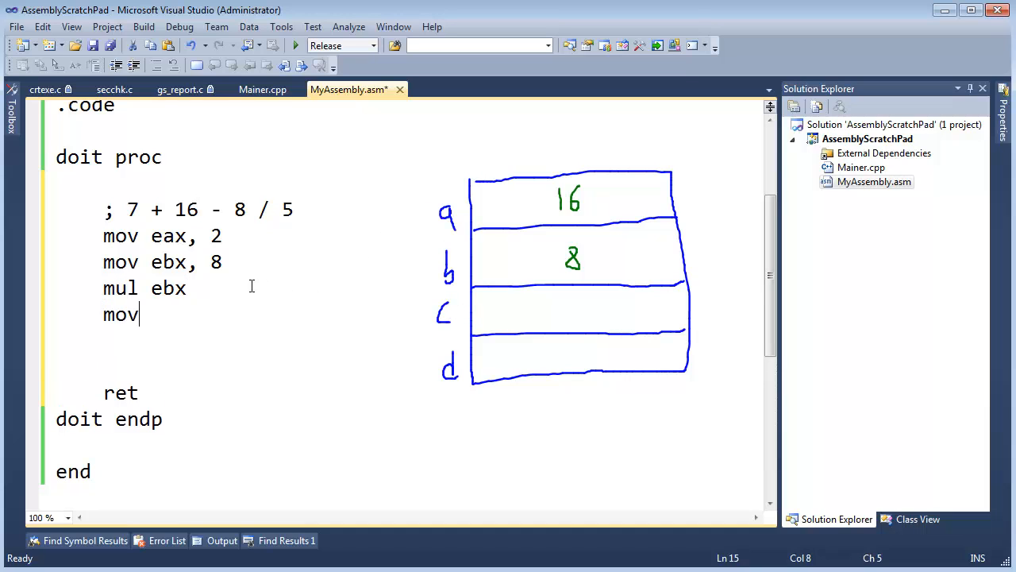
Write mov ecx, eax after mul ebx so ecx saves the product 16
{"action": "type", "text": "ec"}
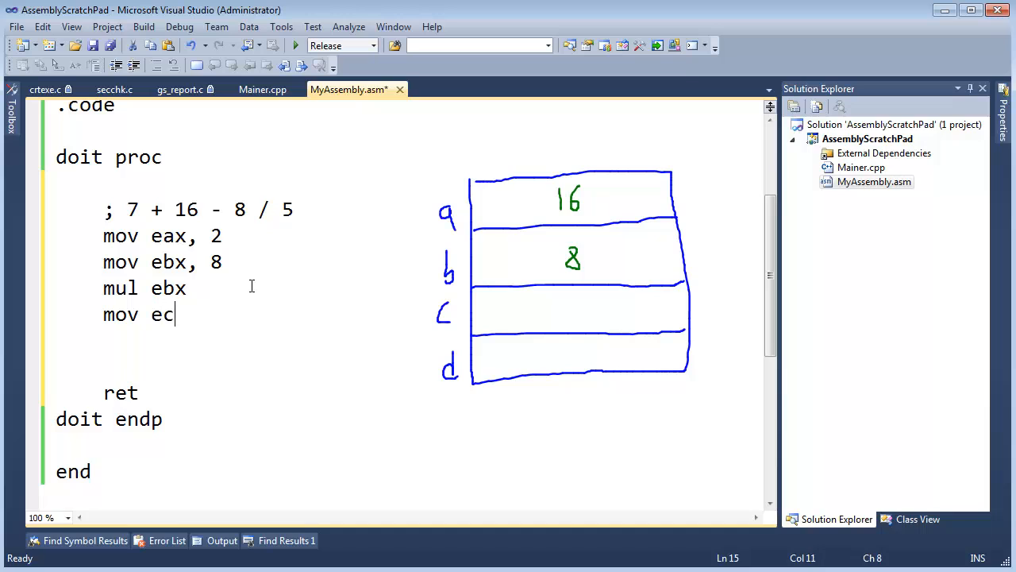
{"action": "type", "text": "x, ea"}
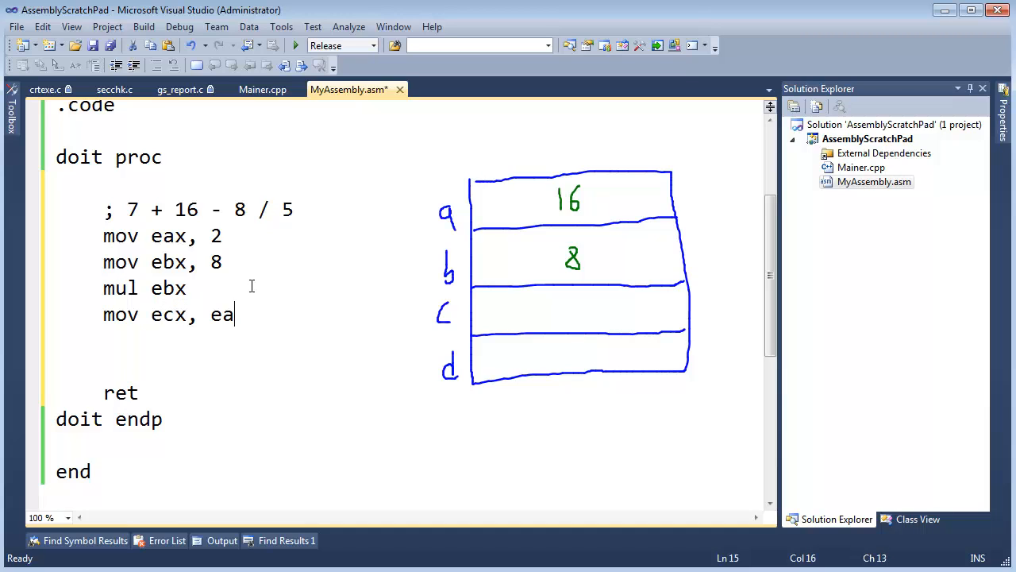
{"action": "type", "text": "x"}
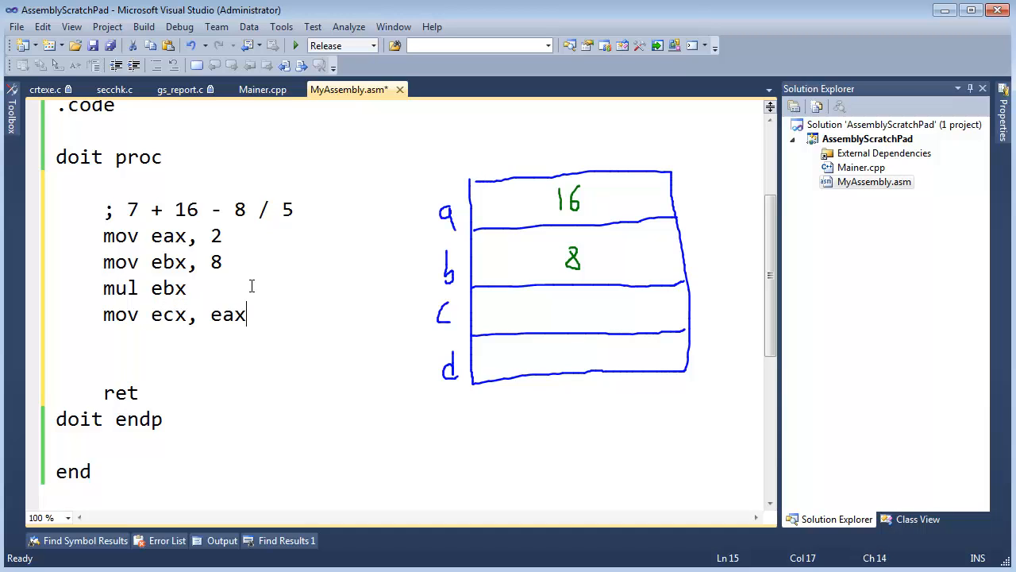
{"action": "mouse_move", "coordinate": [124, 318]}
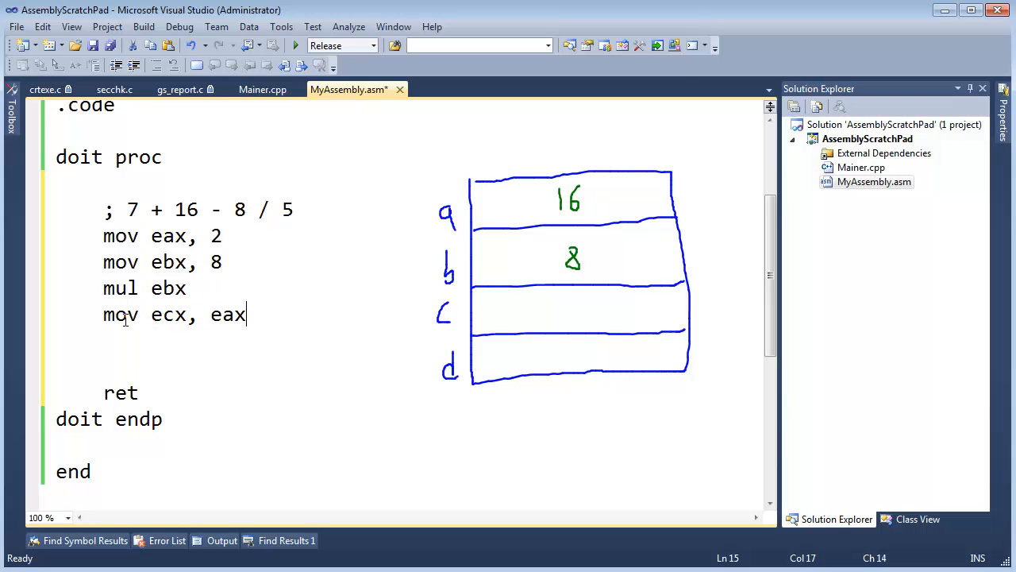
{"action": "double_click", "coordinate": [121, 315]}
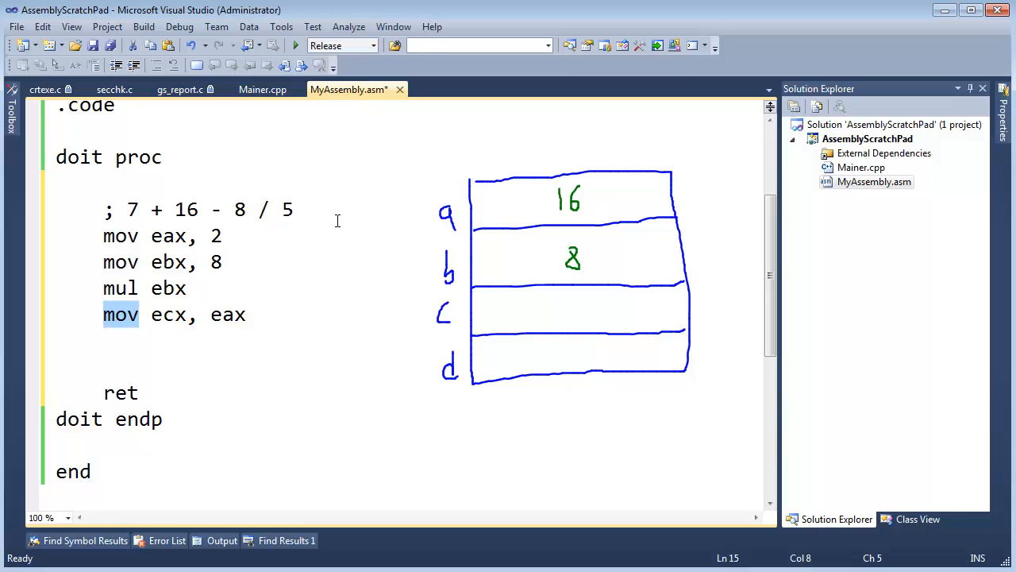
{"action": "mouse_move", "coordinate": [564, 310]}
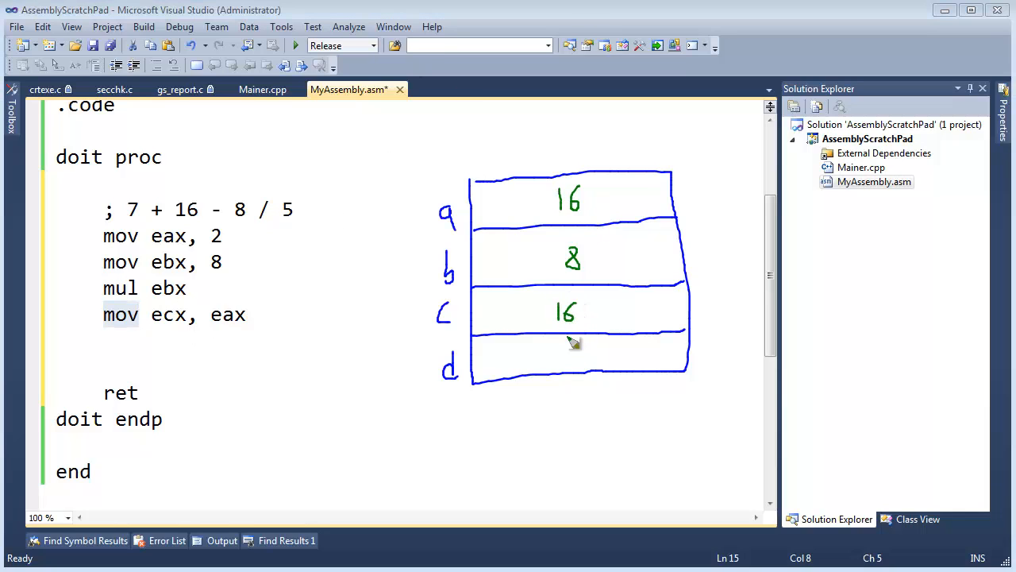
{"action": "mouse_move", "coordinate": [538, 321]}
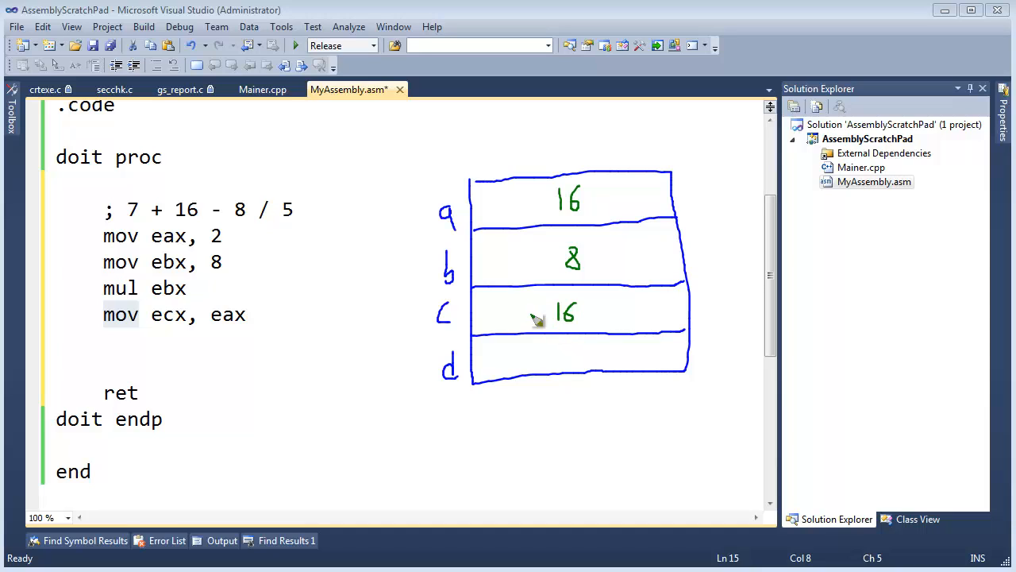
{"action": "mouse_move", "coordinate": [285, 221]}
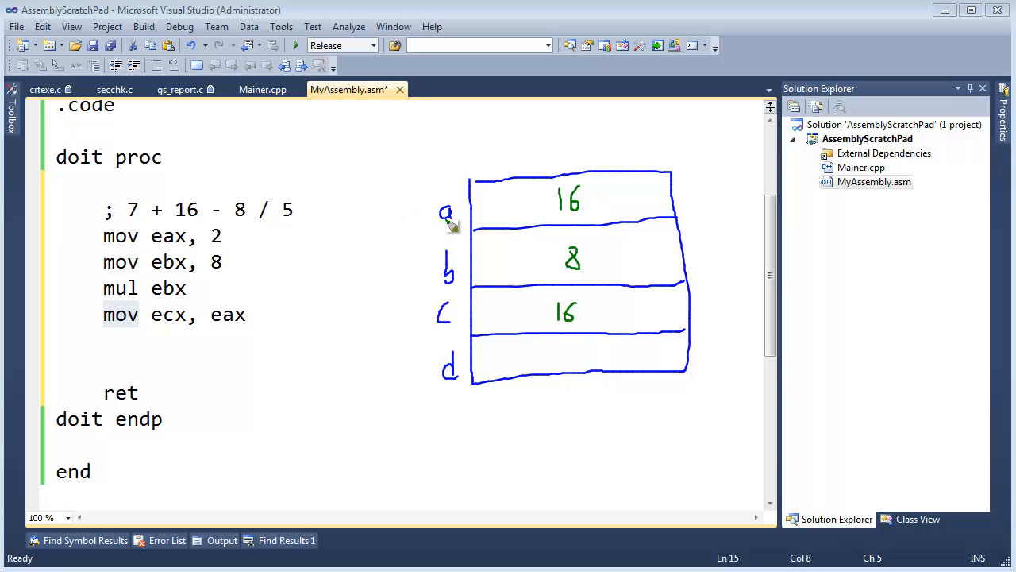
{"action": "mouse_move", "coordinate": [442, 282]}
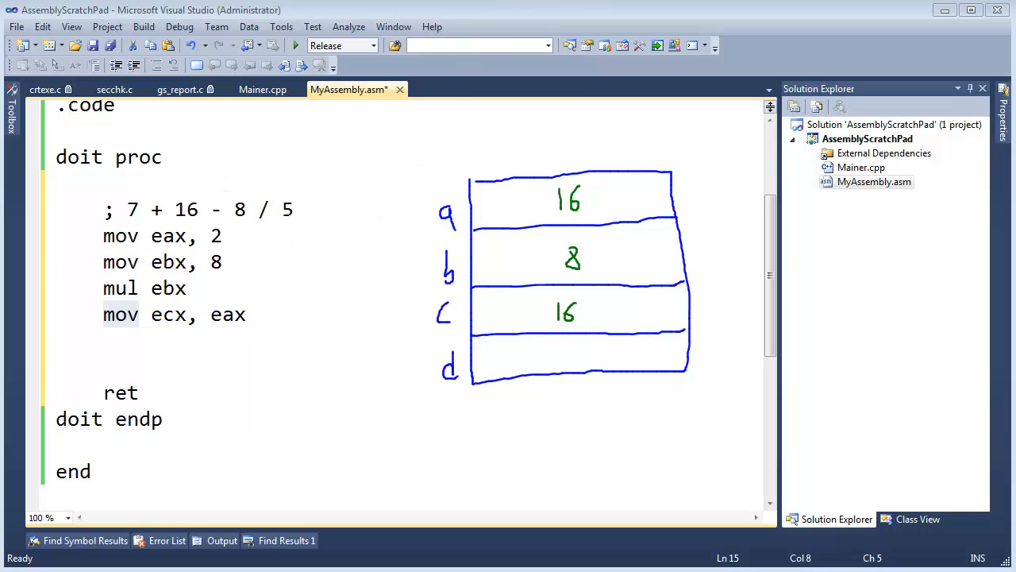
Write mov eax, 8 and mov ebx, 5, and pen 8 into register a's box
{"action": "left_click", "coordinate": [267, 315]}
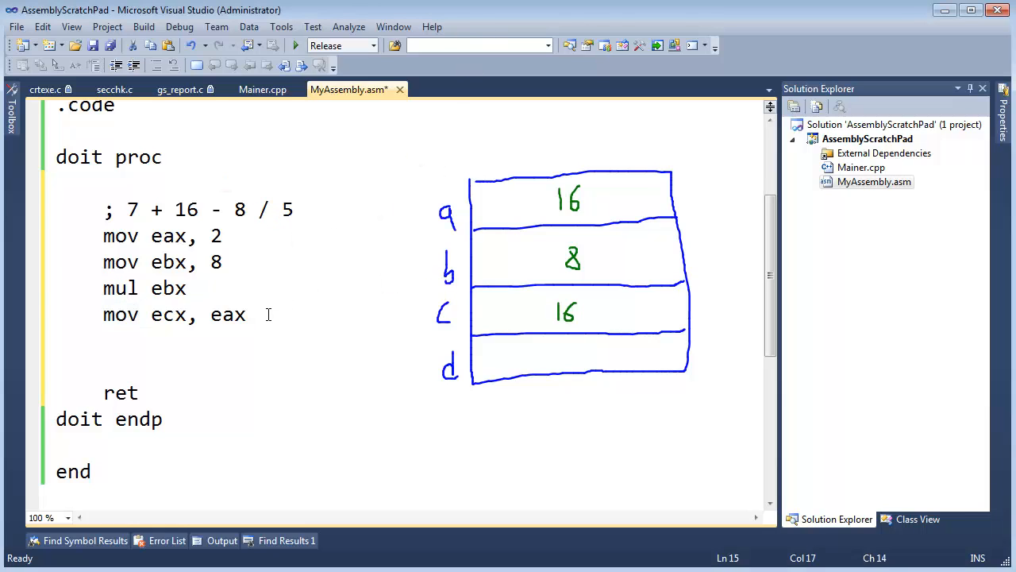
{"action": "type", "text": "mov ea"}
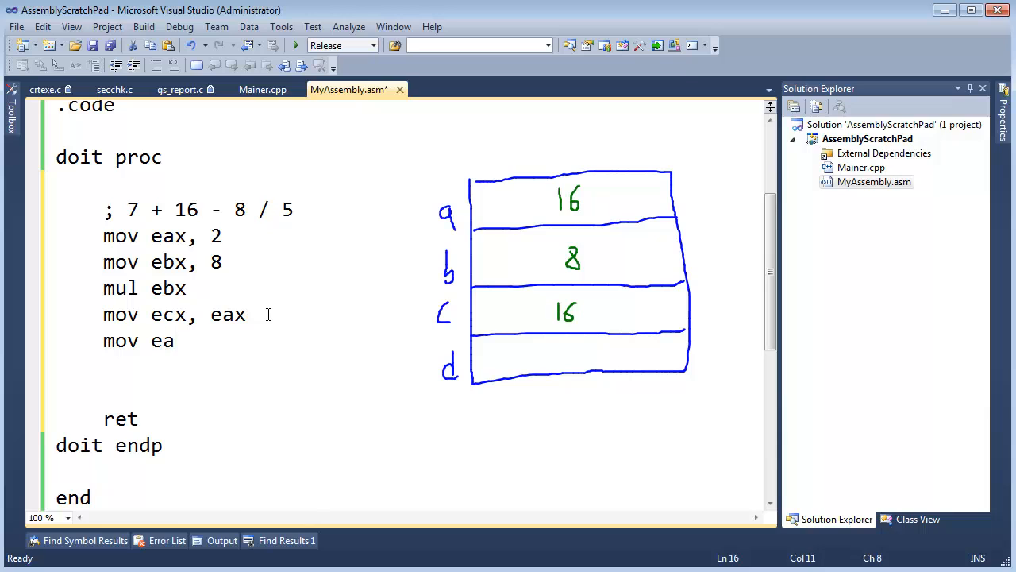
{"action": "type", "text": "x, 8"}
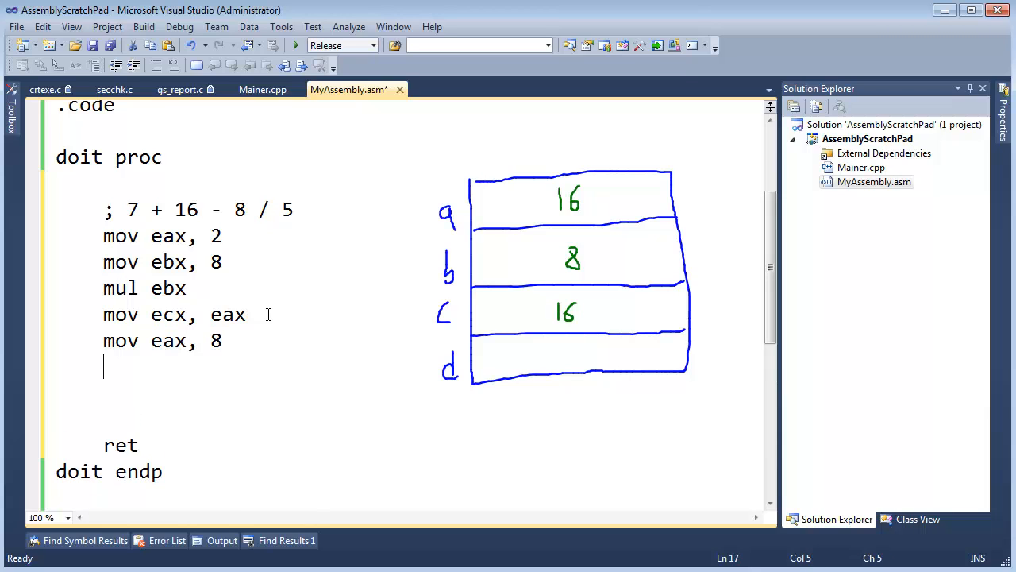
{"action": "type", "text": "mov e"}
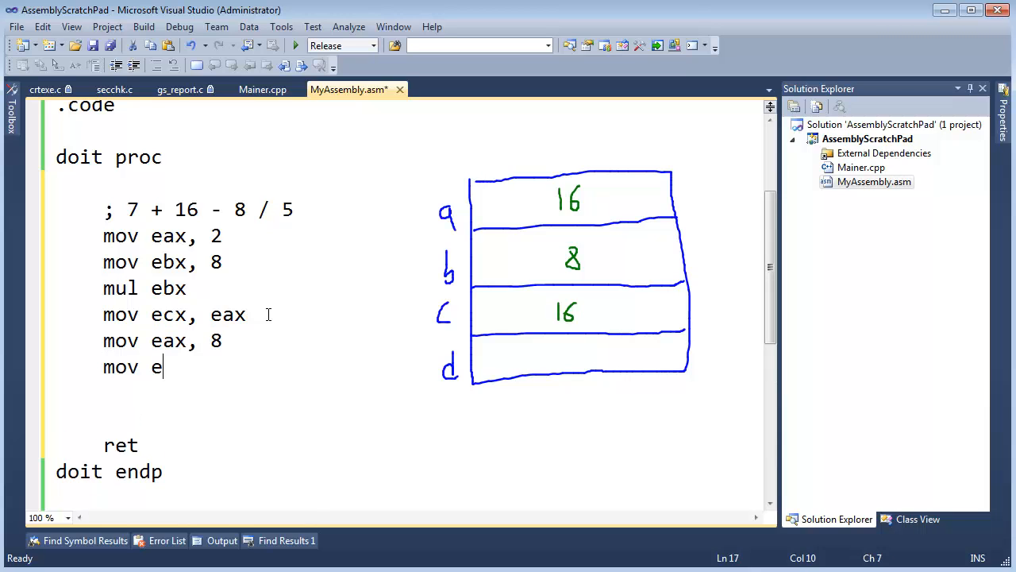
{"action": "type", "text": "bx, 5"}
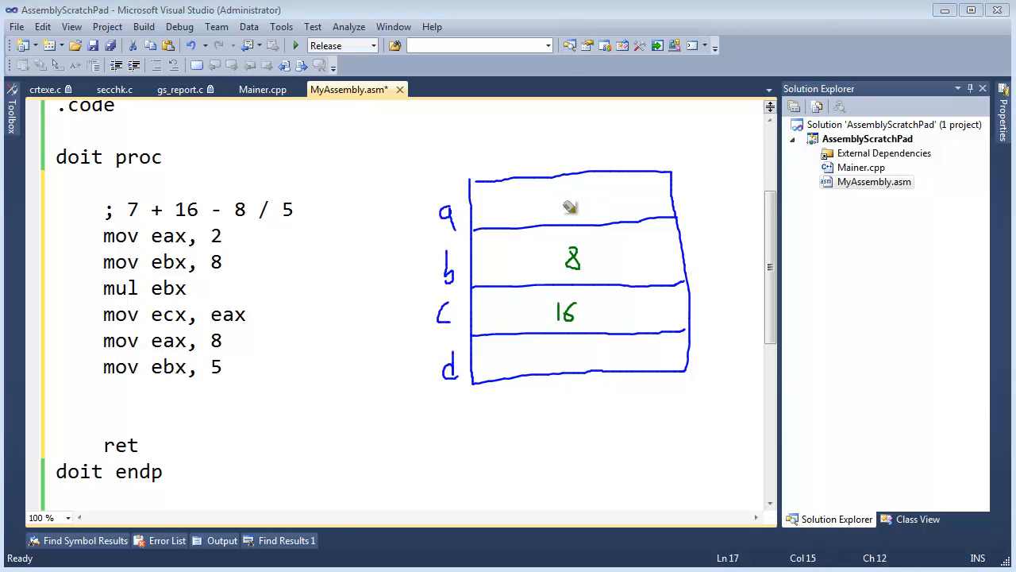
{"action": "left_click_drag", "start_coordinate": [564, 203], "coordinate": [571, 194]}
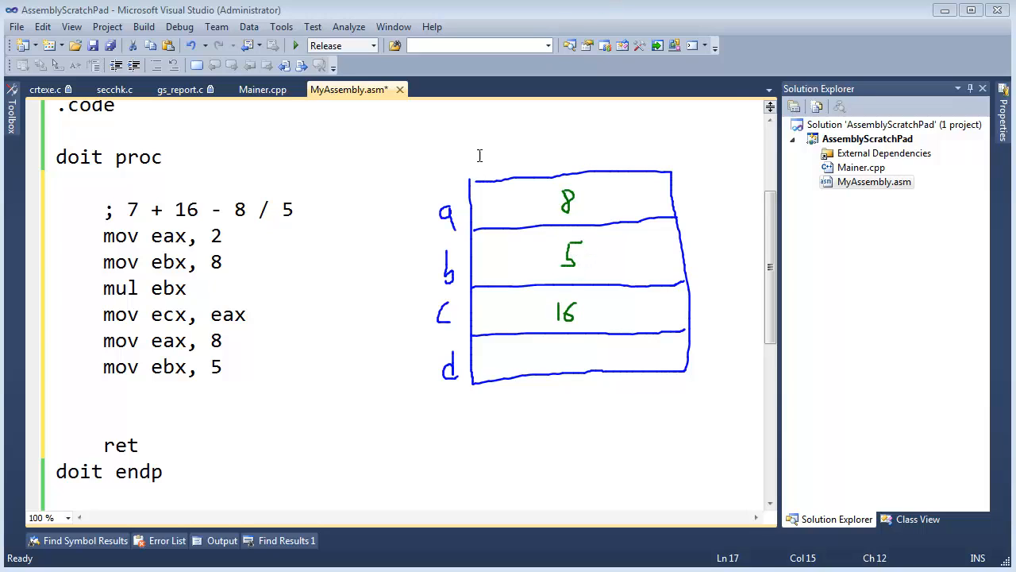
Write div ebx, pen remainder 3 in row d, and put quotient 1 in the comment
{"action": "type", "text": "div"}
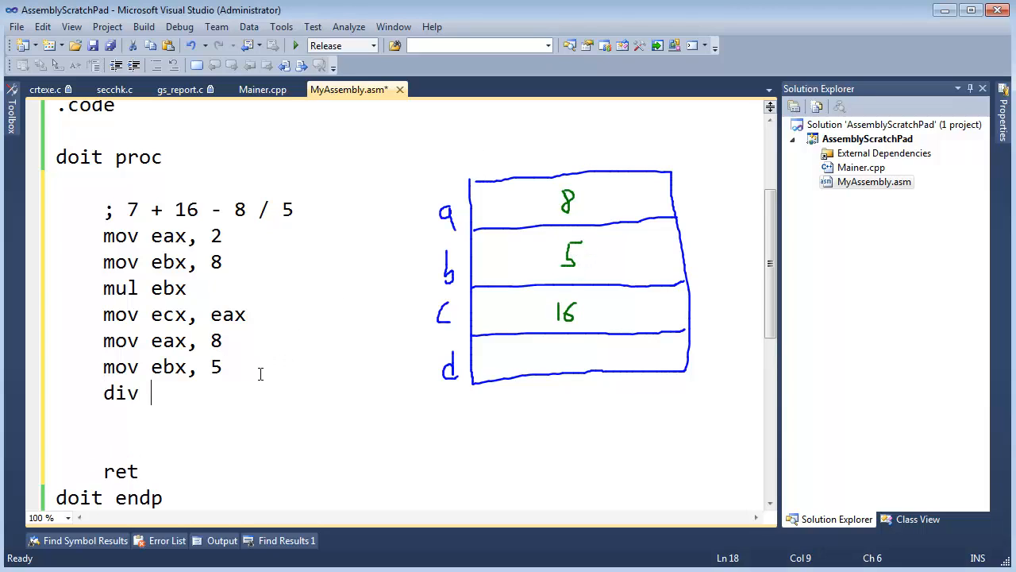
{"action": "type", "text": "ebx"}
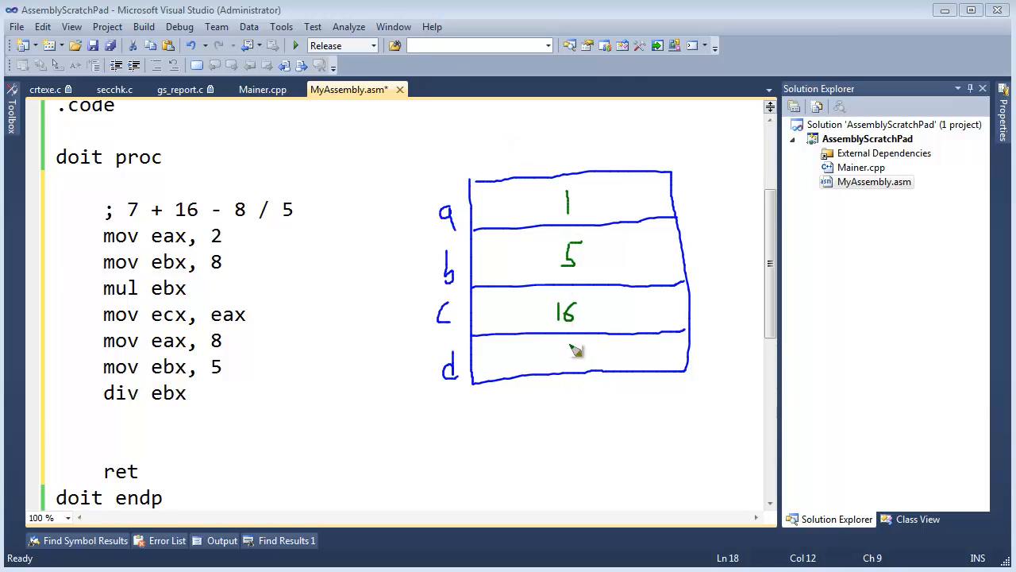
{"action": "left_click_drag", "start_coordinate": [559, 346], "coordinate": [569, 368]}
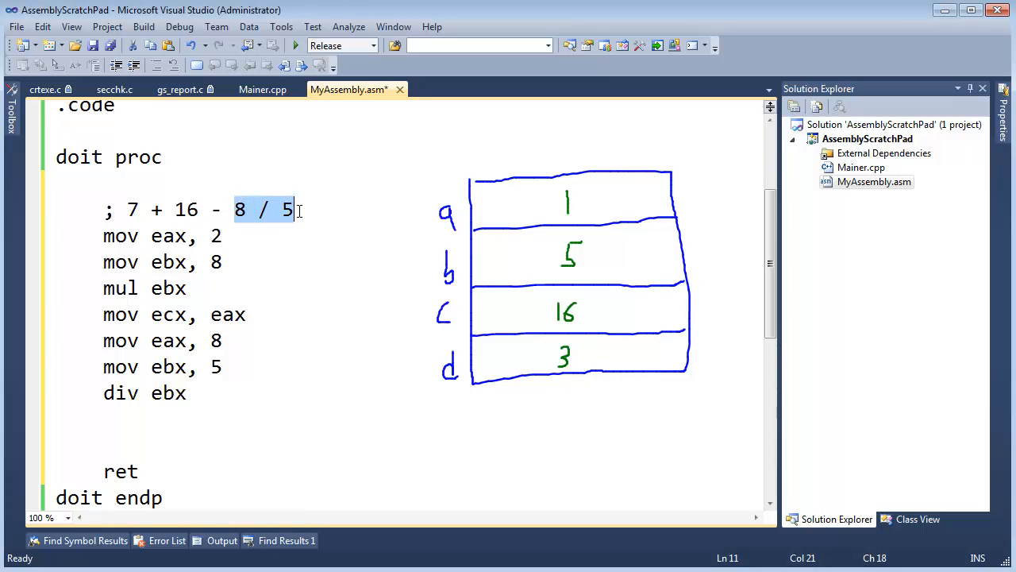
{"action": "type", "text": "1"}
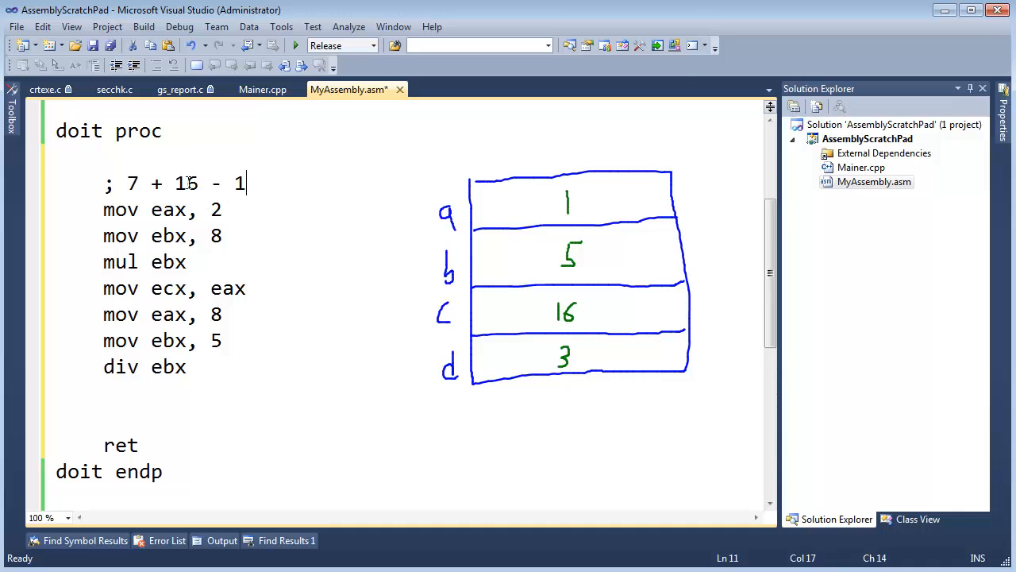
Correct the comment's 15 to 16 so it reads 7 + 16 - 1
{"action": "type", "text": "6"}
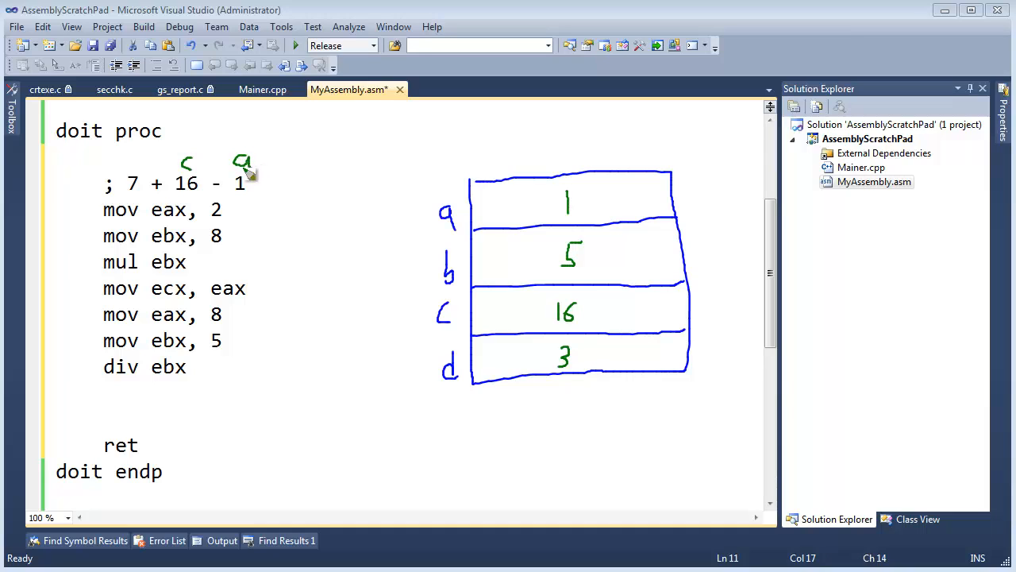
{"action": "mouse_move", "coordinate": [135, 190]}
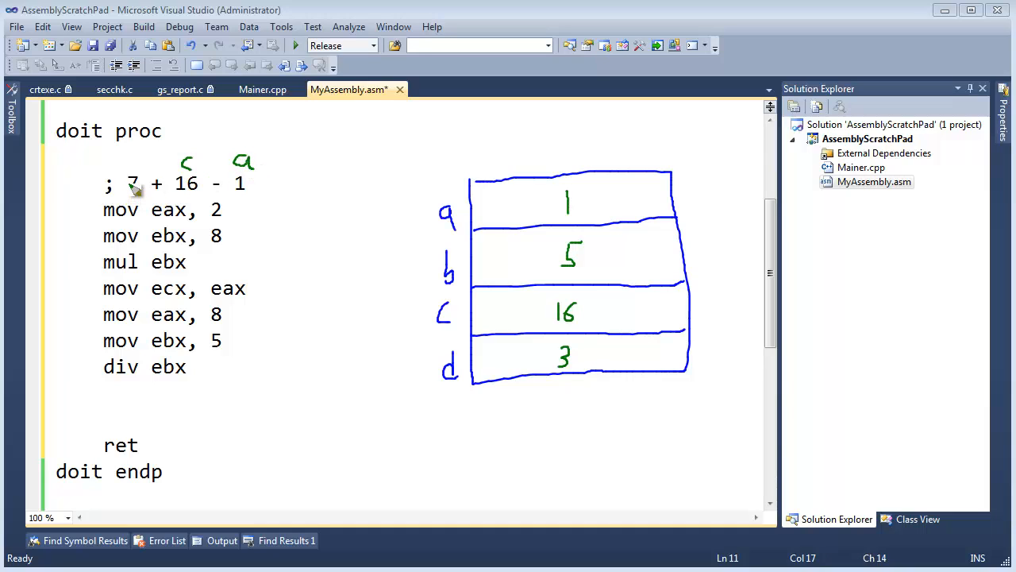
{"action": "mouse_move", "coordinate": [400, 268]}
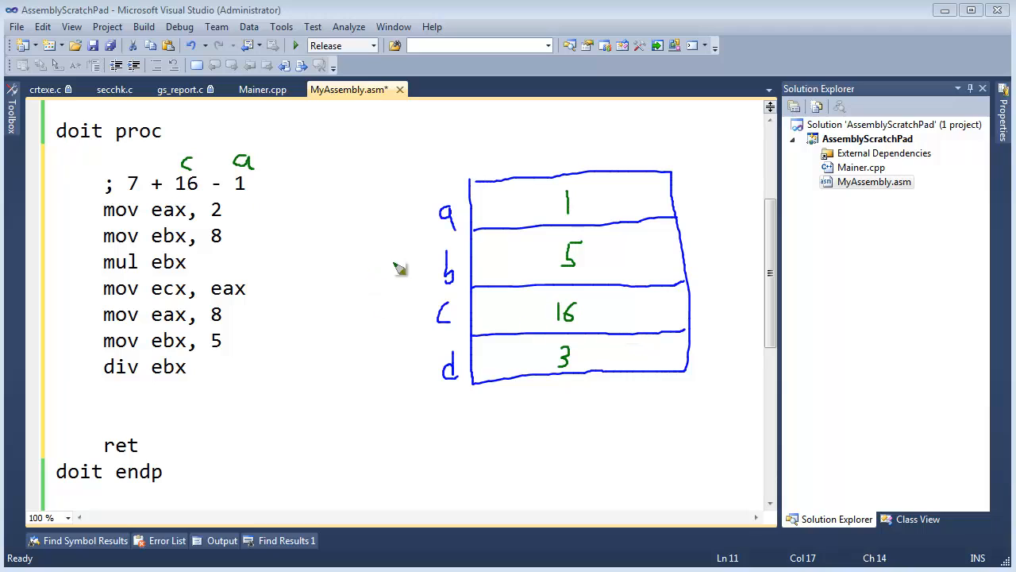
{"action": "mouse_move", "coordinate": [484, 319]}
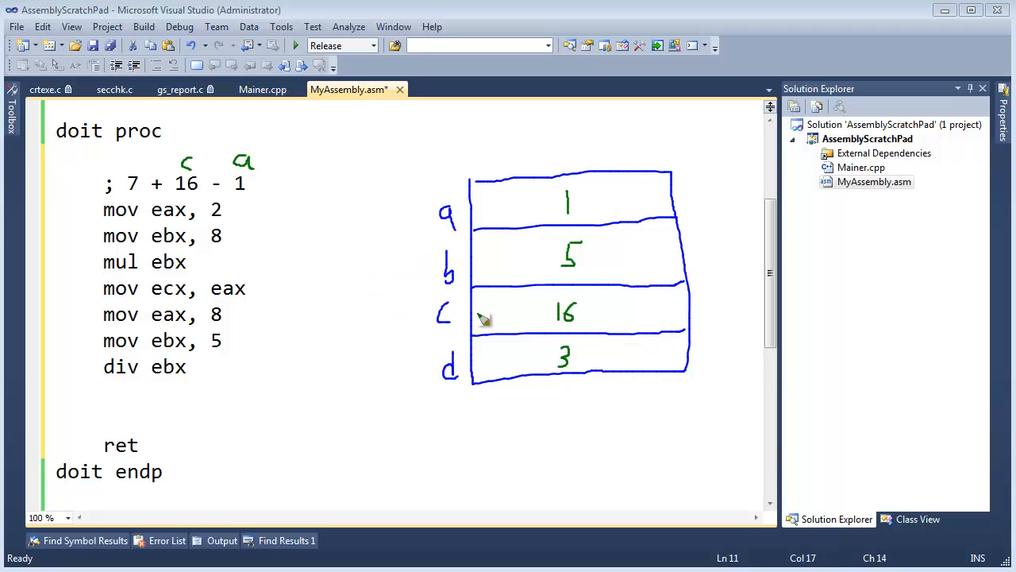
Write mov ebx, 7 and add ebx, ecx after div ebx
{"action": "left_click", "coordinate": [189, 367]}
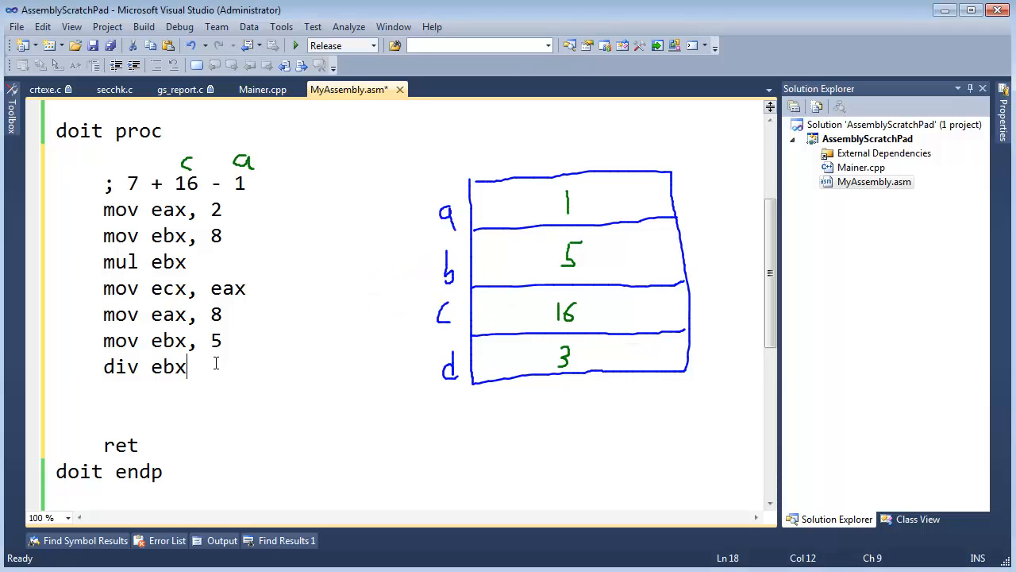
{"action": "type", "text": "mov"}
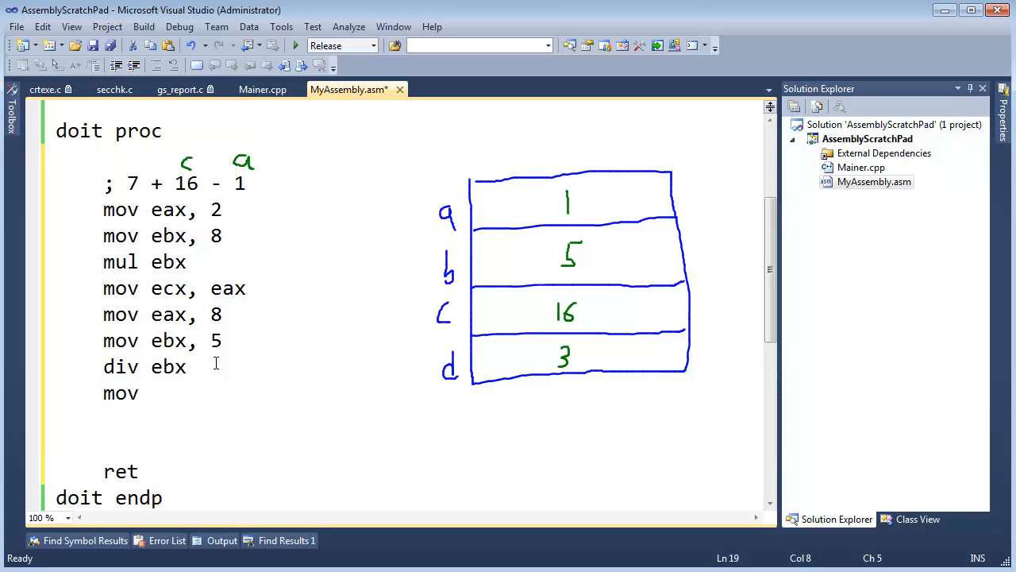
{"action": "type", "text": "ebx, 7"}
{"action": "left_click", "coordinate": [432, 419]}
{"action": "type", "text": "add"}
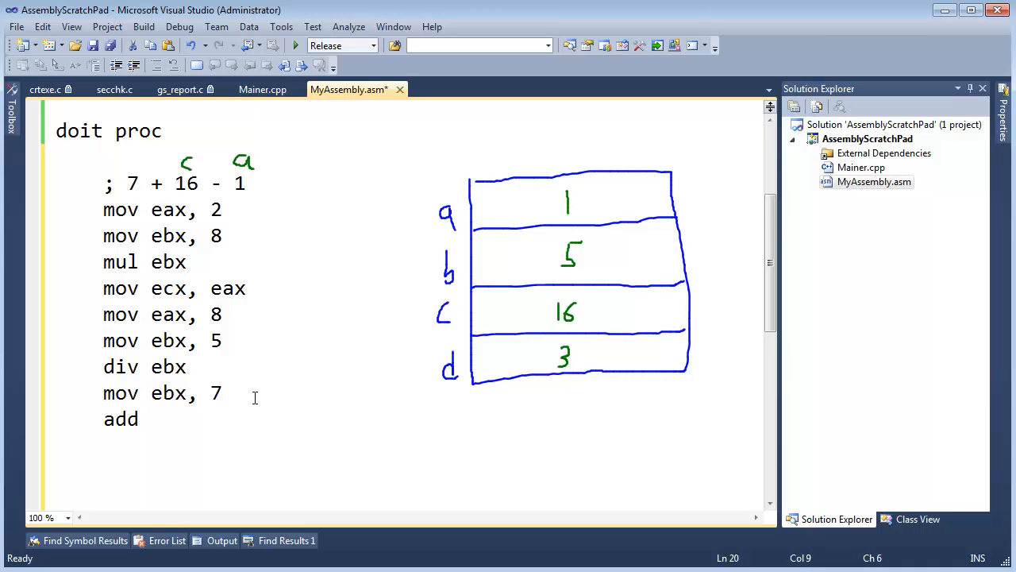
{"action": "type", "text": "e"}
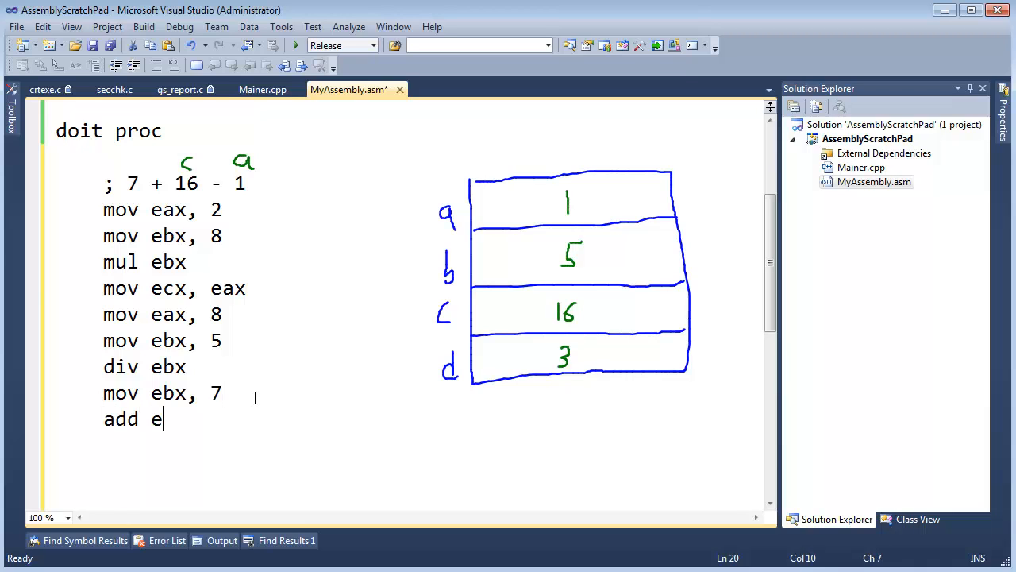
{"action": "type", "text": "bx, e"}
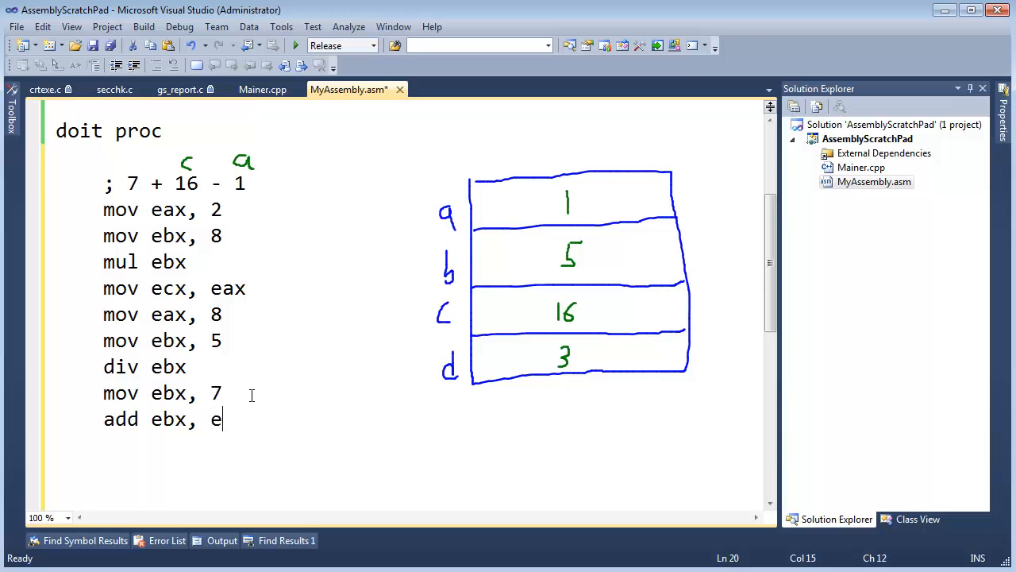
{"action": "type", "text": "cx"}
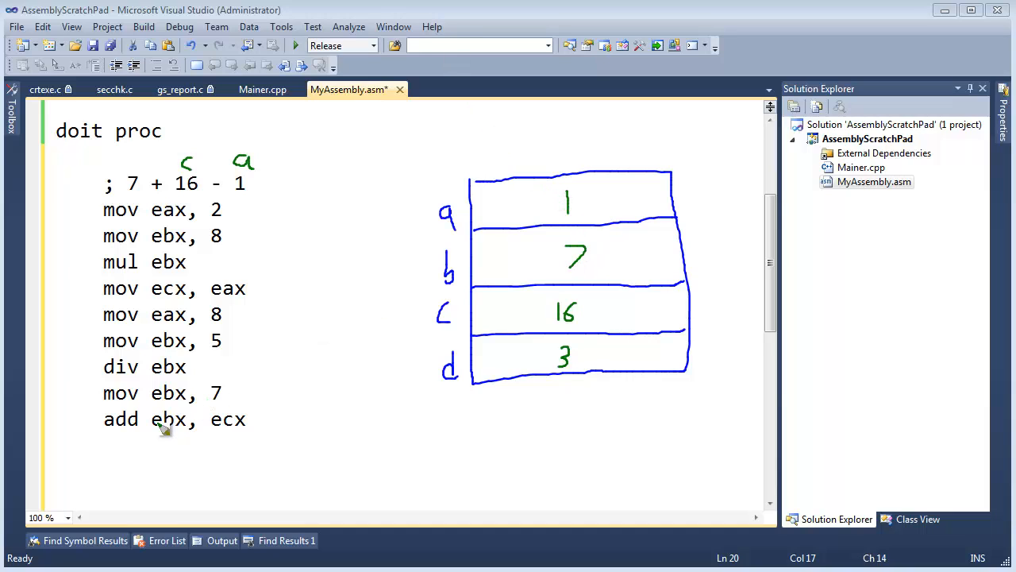
{"action": "mouse_move", "coordinate": [378, 386]}
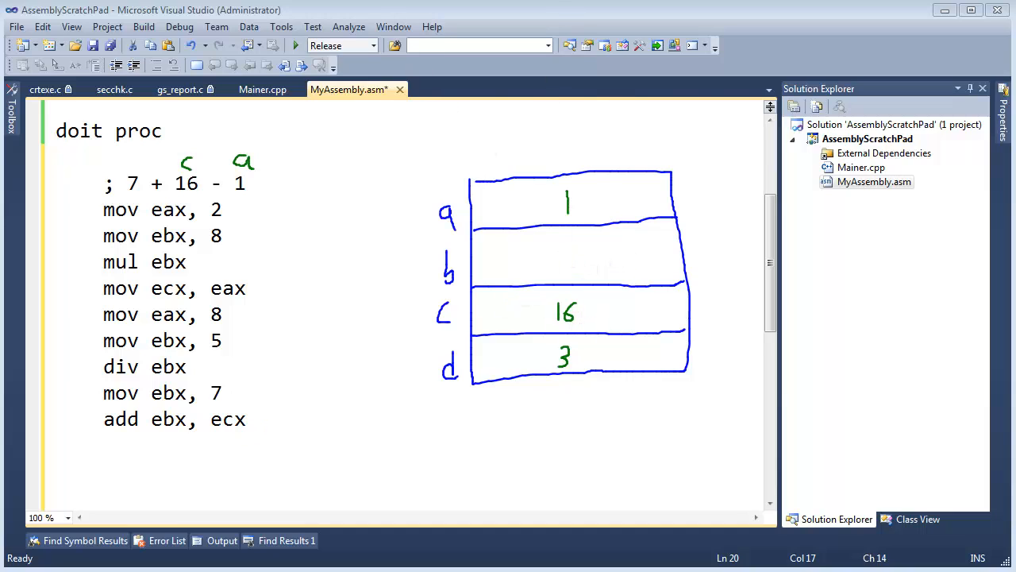
Pen the sum 23 into register b's box and reduce the comment to 23 - 1
{"action": "left_click_drag", "start_coordinate": [555, 254], "coordinate": [580, 267]}
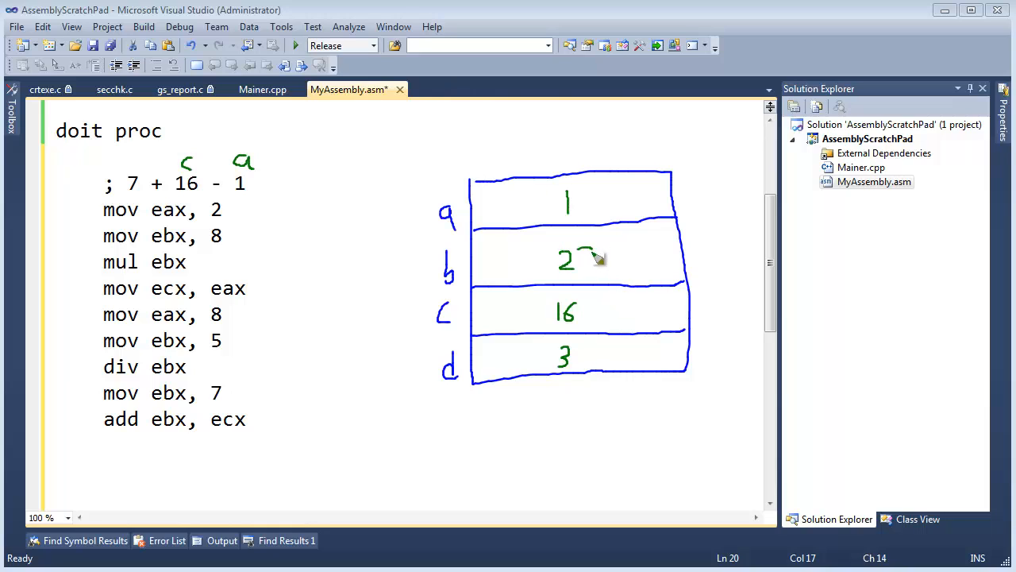
{"action": "left_click_drag", "start_coordinate": [591, 251], "coordinate": [585, 270]}
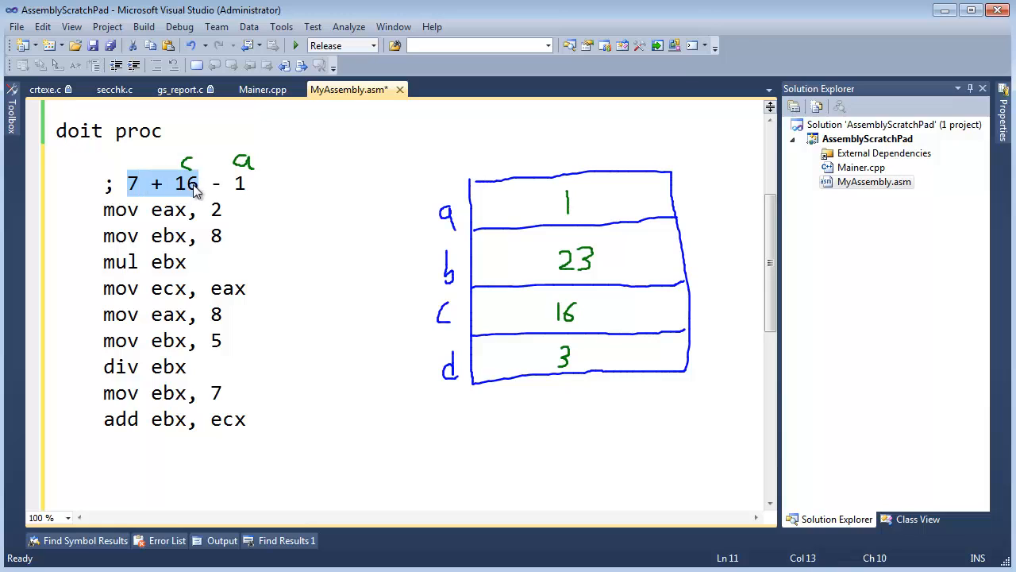
{"action": "type", "text": "23"}
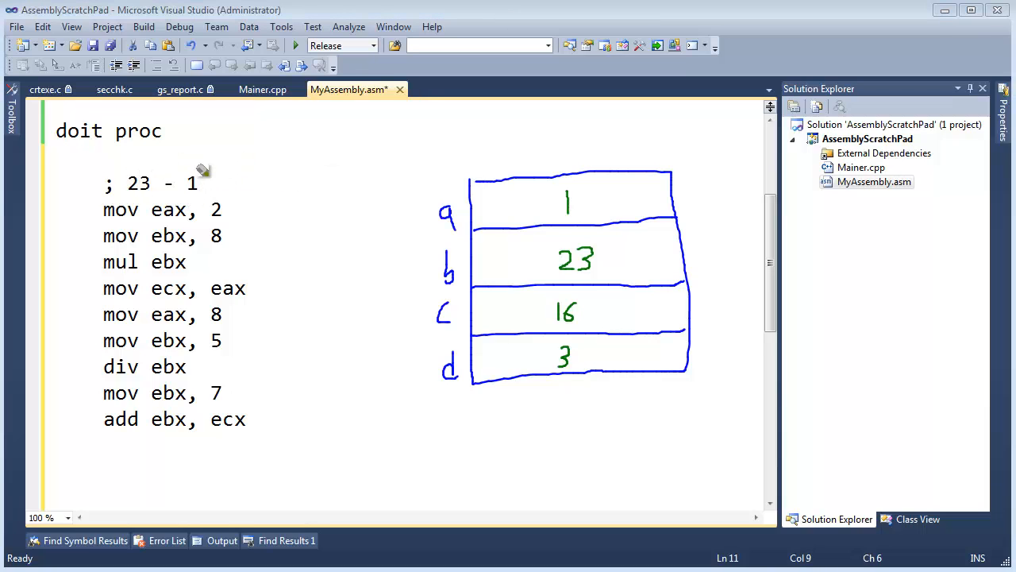
{"action": "mouse_move", "coordinate": [151, 171]}
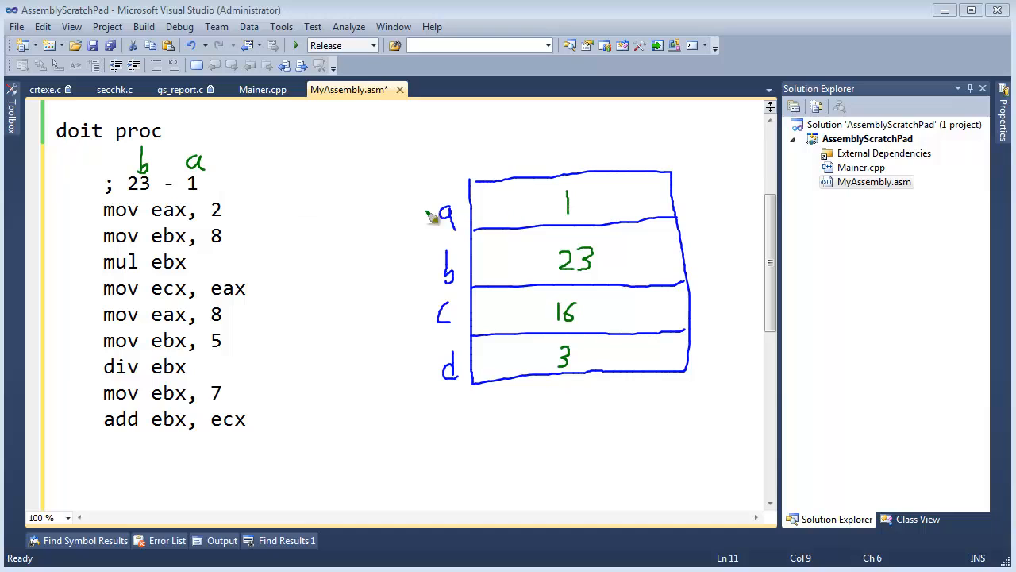
{"action": "mouse_move", "coordinate": [205, 193]}
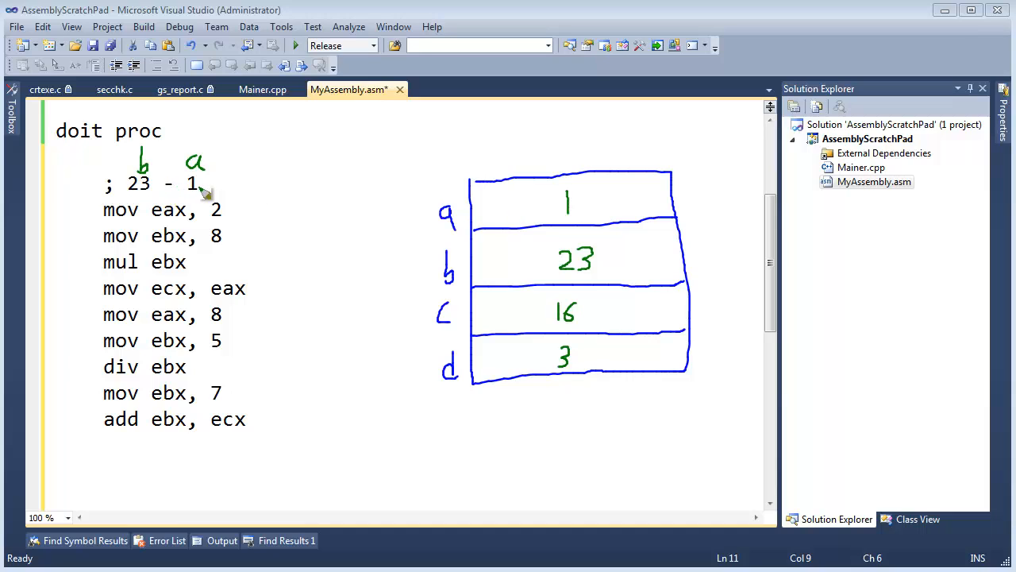
{"action": "mouse_move", "coordinate": [468, 278]}
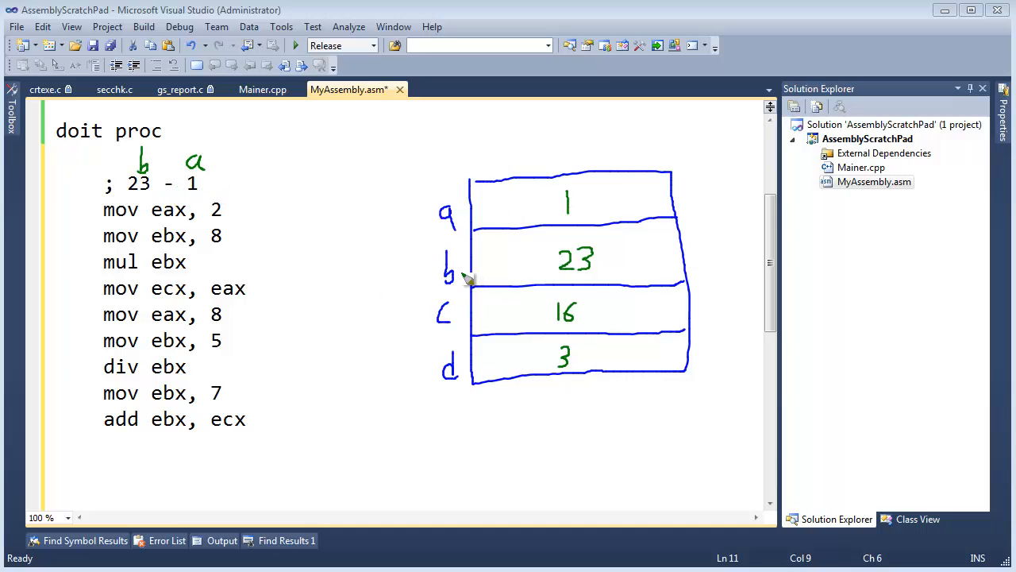
{"action": "mouse_move", "coordinate": [466, 277]}
{"action": "type", "text": "su"}
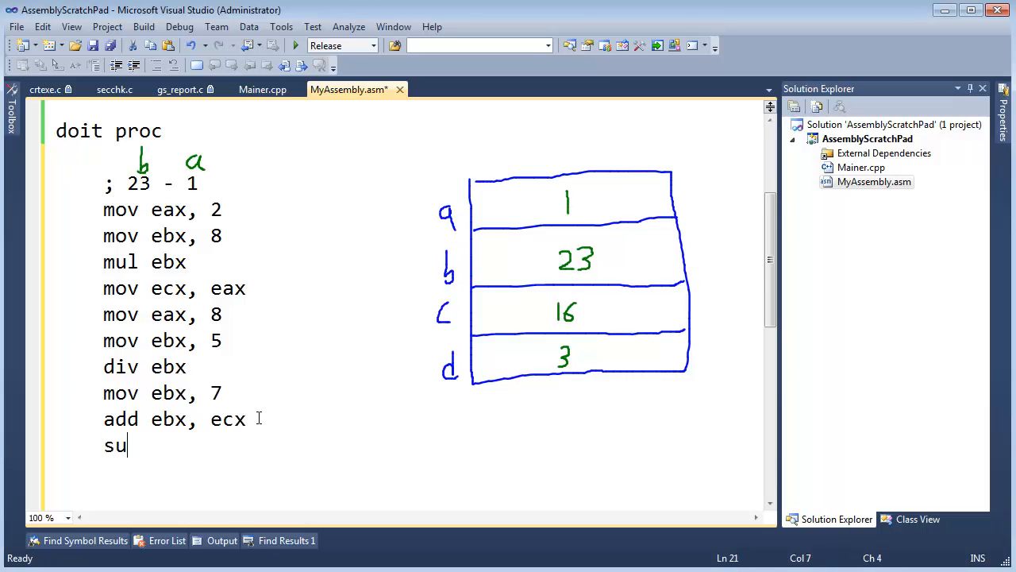
Write sub ebx, eax as doit's last line and note the expected result 22
{"action": "type", "text": "b ebx,"}
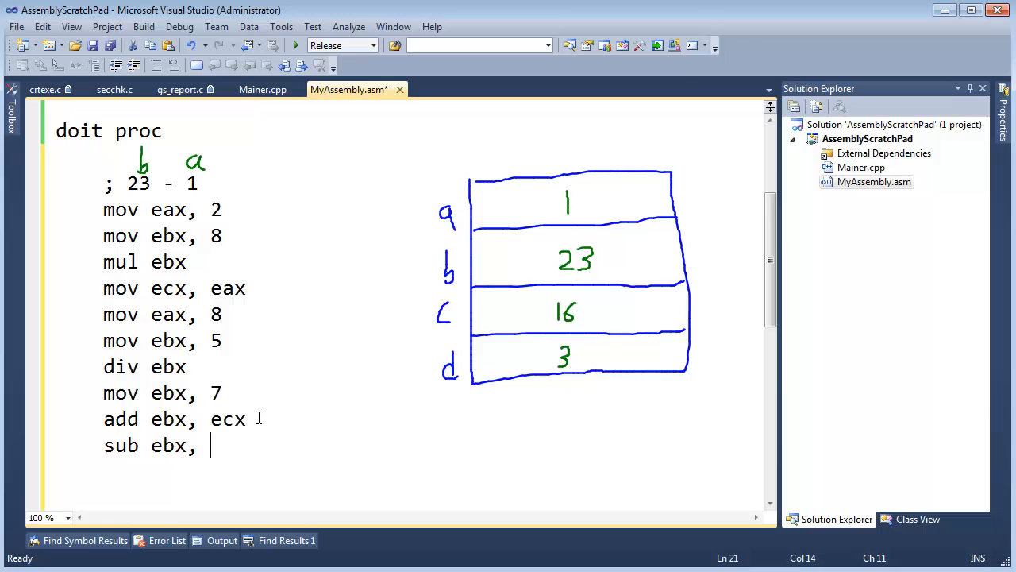
{"action": "type", "text": "eax"}
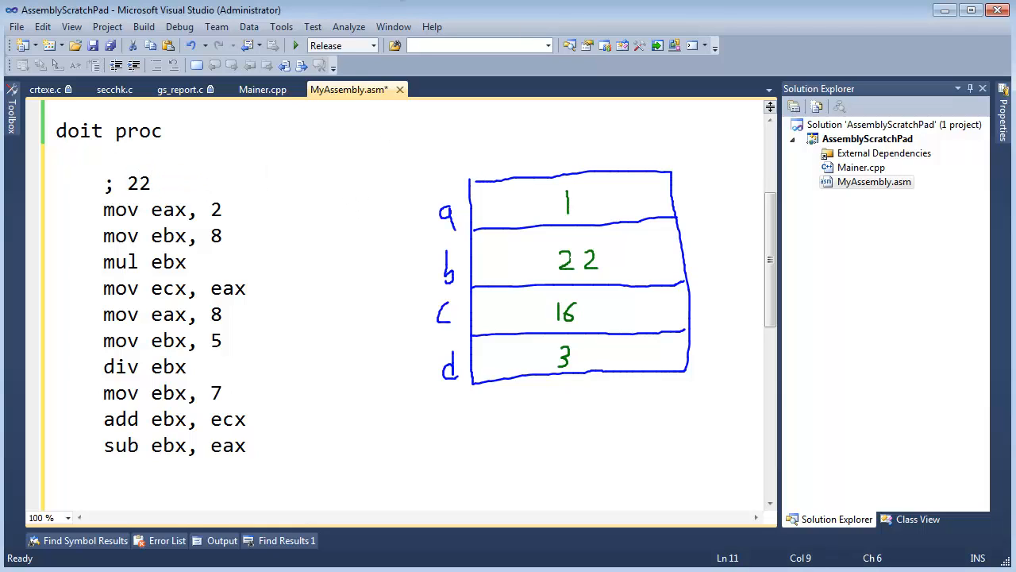
{"action": "left_click_drag", "start_coordinate": [135, 156], "coordinate": [146, 188]}
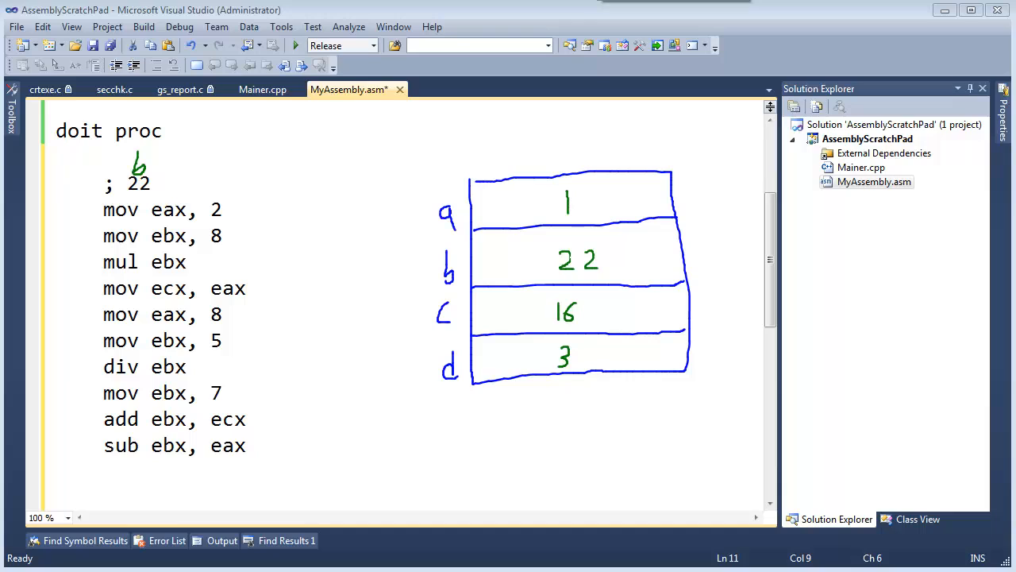
{"action": "mouse_move", "coordinate": [162, 169]}
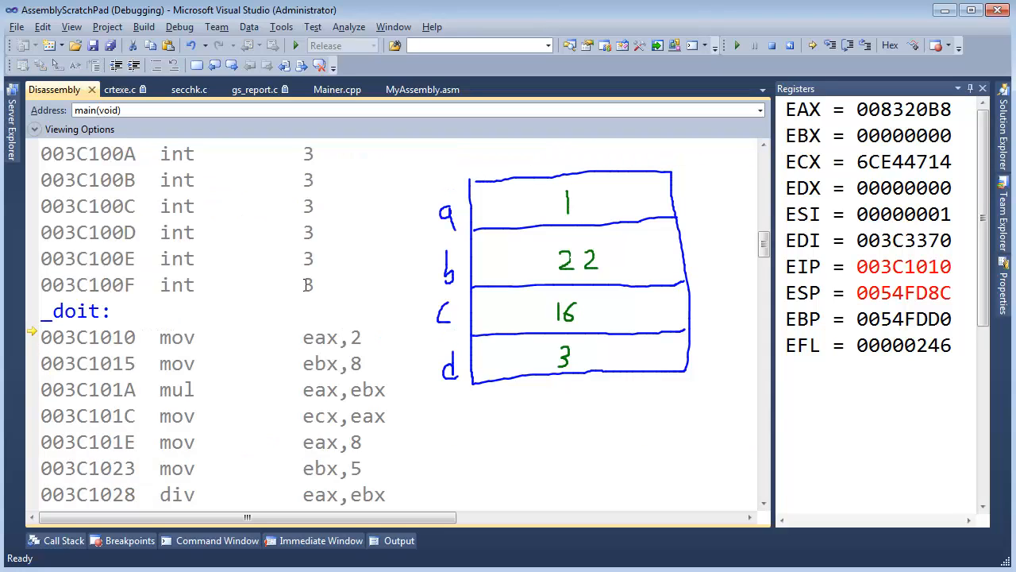
{"action": "mouse_move", "coordinate": [876, 111]}
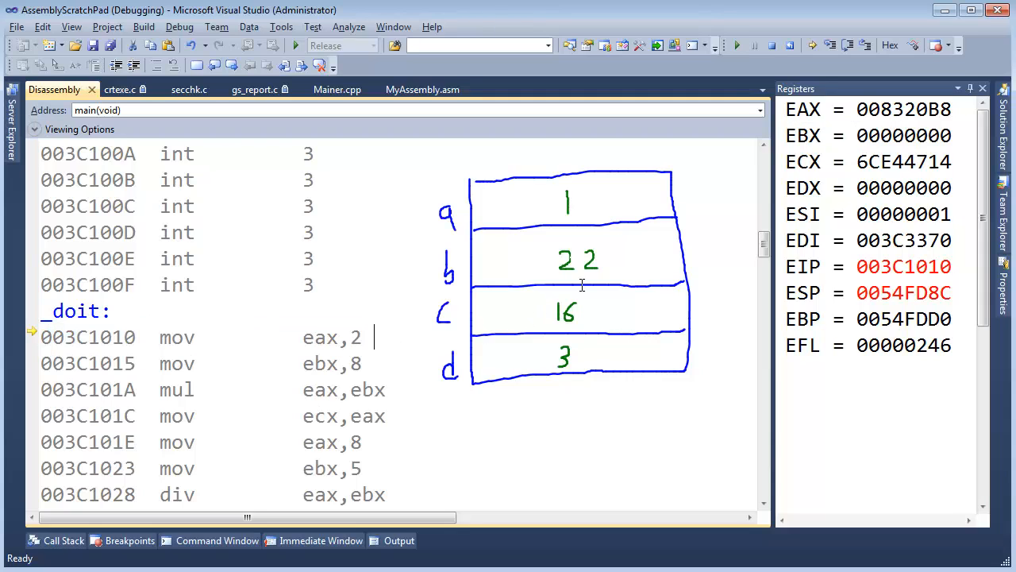
Step through loading 2 into EAX and 8 into EBX, then multiply them for a product of 0x10
{"action": "key", "text": "F10"}
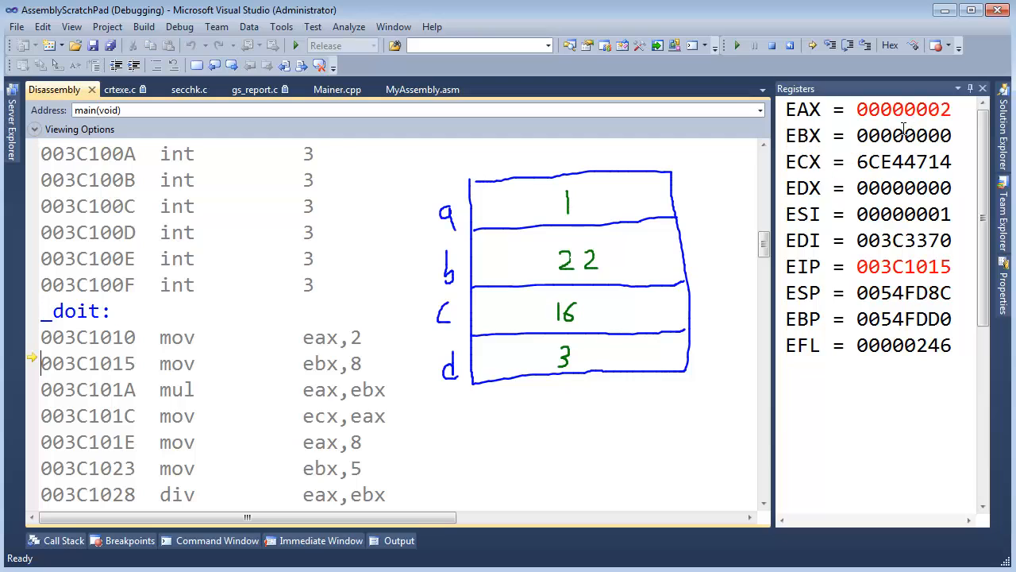
{"action": "key", "text": "F10"}
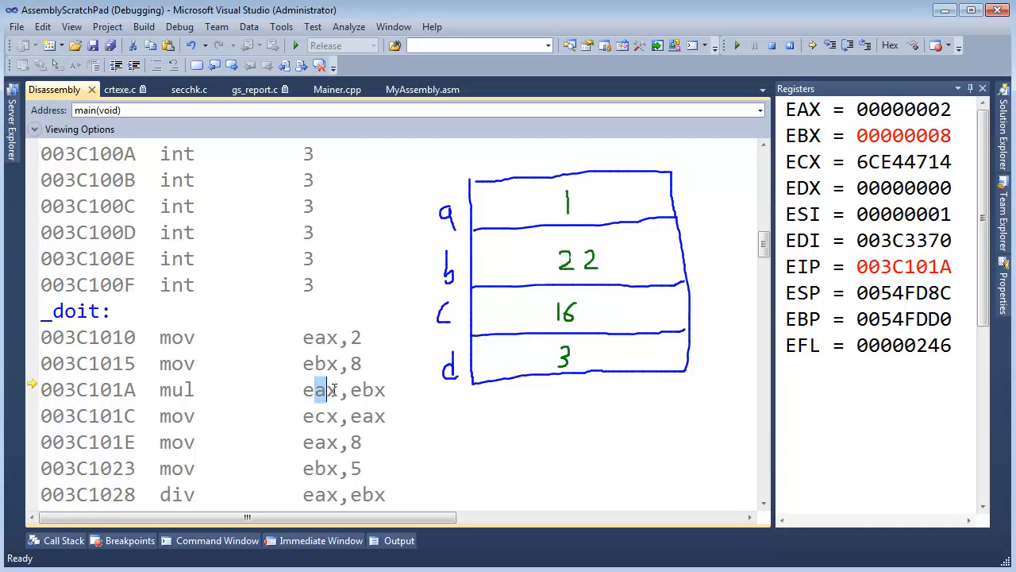
{"action": "double_click", "coordinate": [319, 389]}
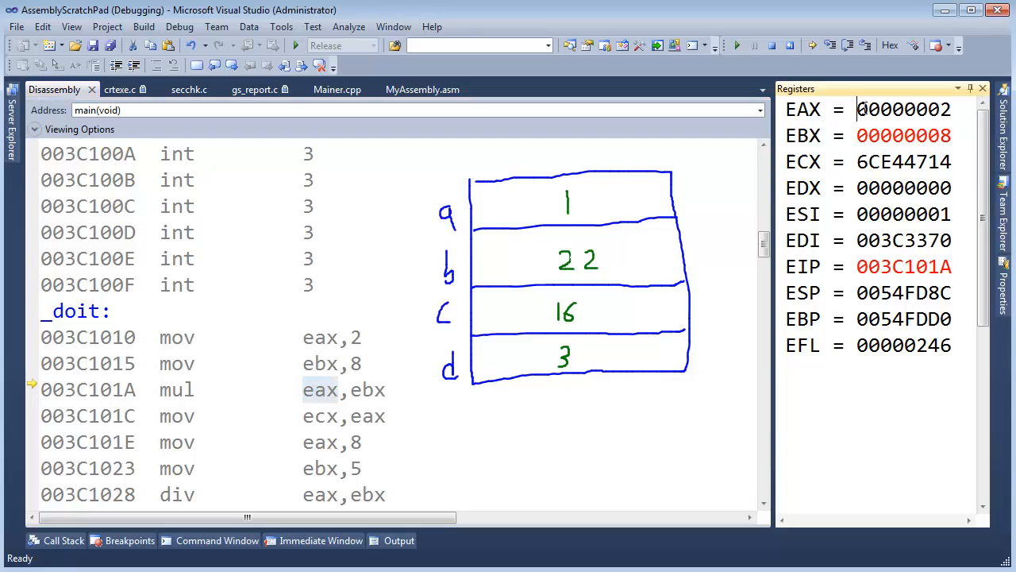
{"action": "key", "text": "F10"}
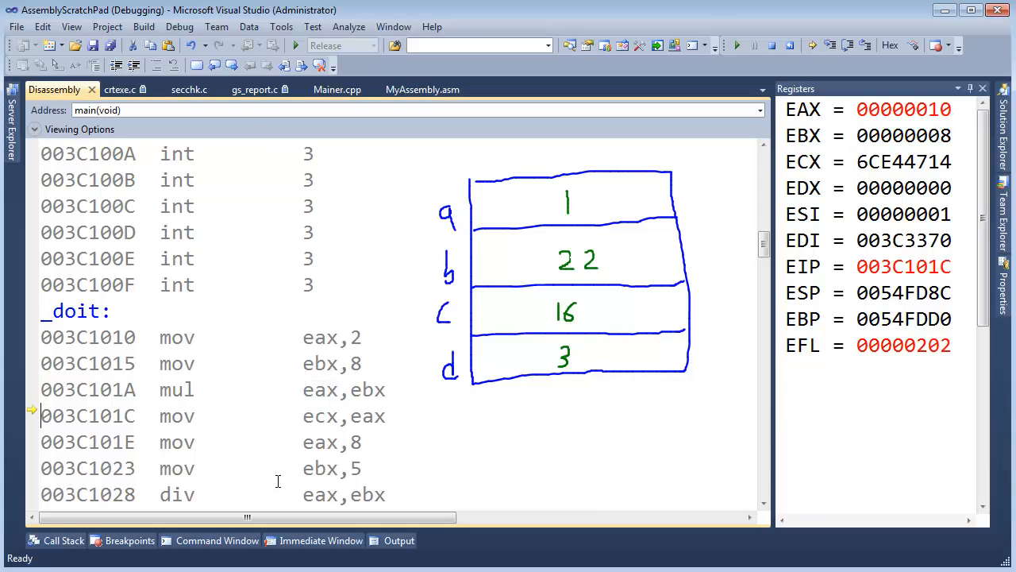
{"action": "mouse_move", "coordinate": [321, 416]}
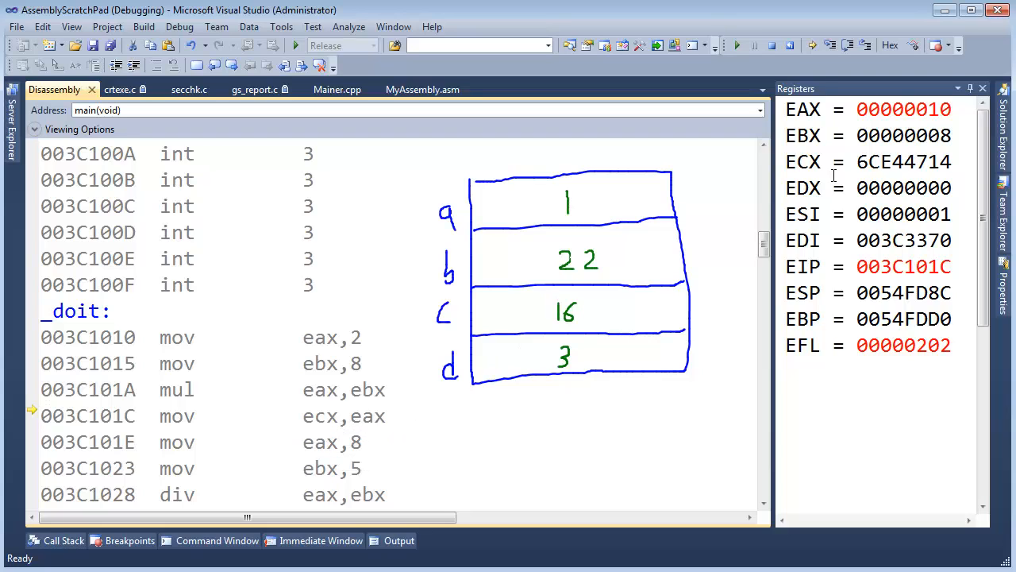
Step on to copy the product into ECX, then load 8 into EAX and 5 into EBX, stopping at div
{"action": "key", "text": "F10"}
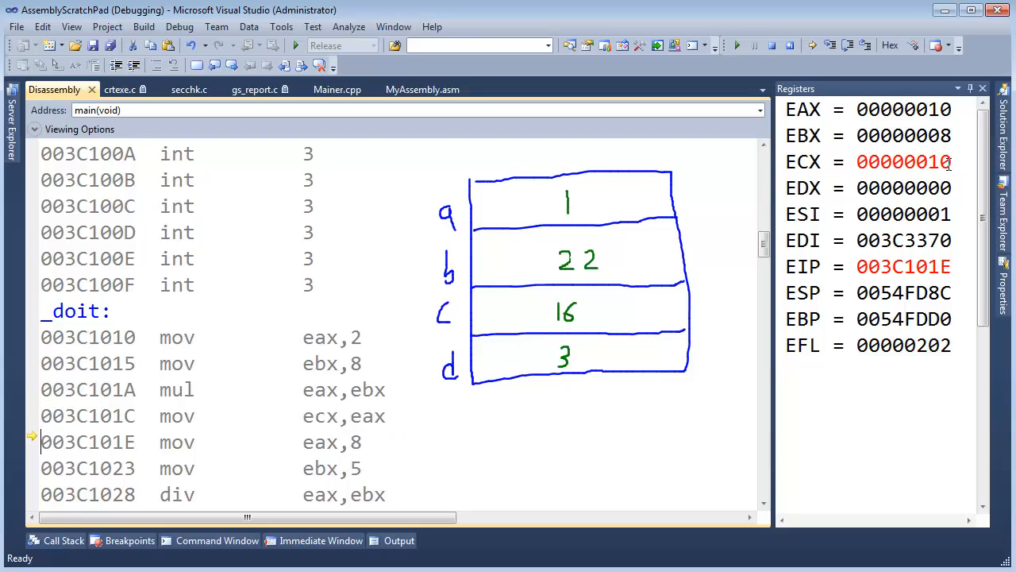
{"action": "mouse_move", "coordinate": [751, 185]}
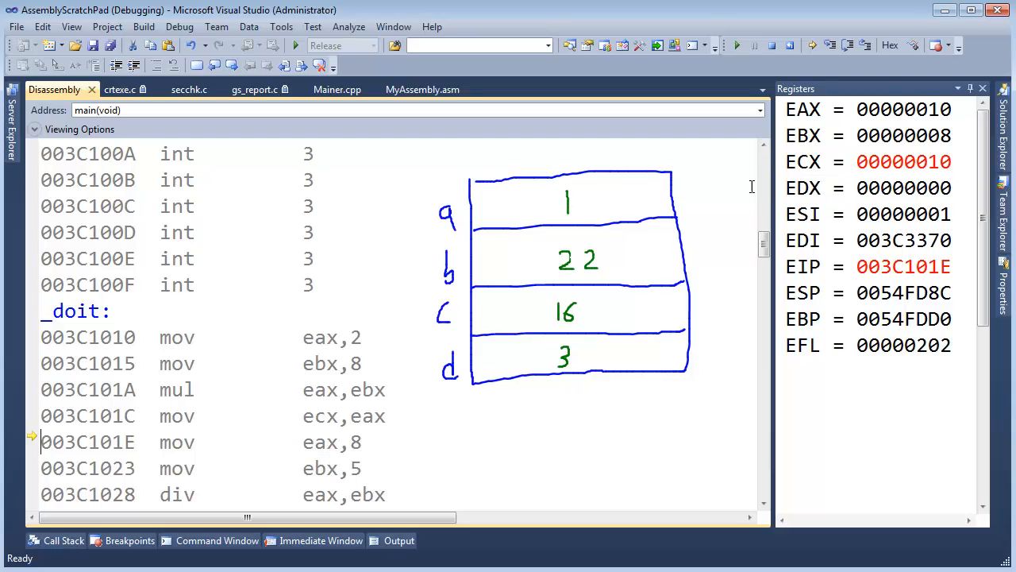
{"action": "key", "text": "F10"}
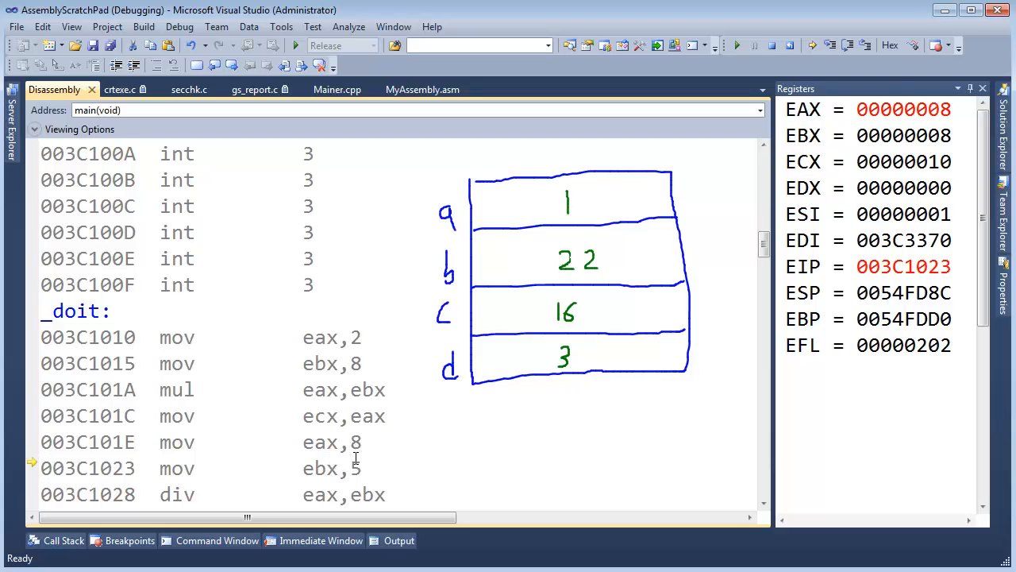
{"action": "key", "text": "F10"}
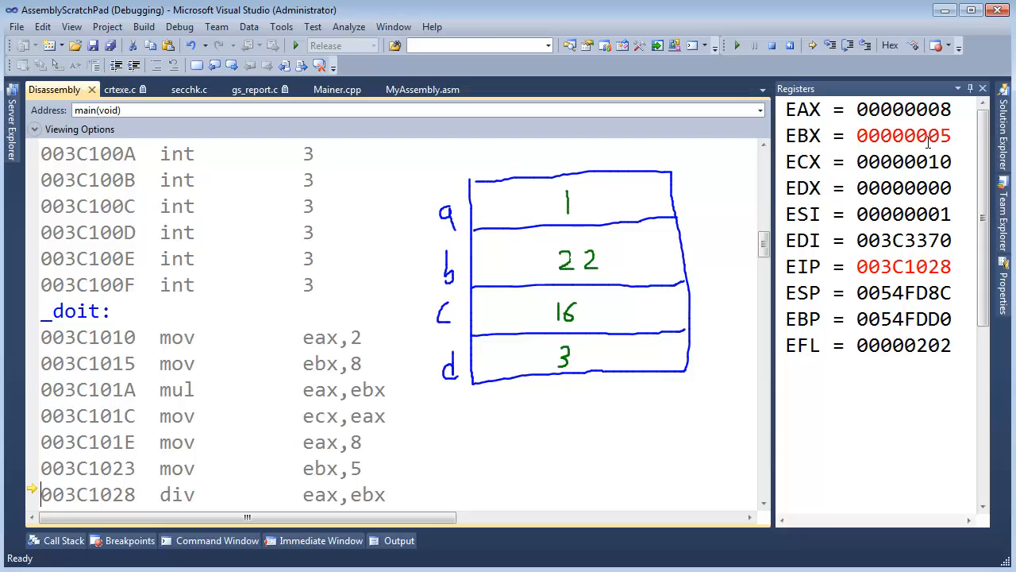
Step through div (EAX=1, EDX=3), mov ebx,7, add and sub, leaving EBX at 0x16 at ret
{"action": "scroll", "scroll_direction": "down", "scroll_amount": 3}
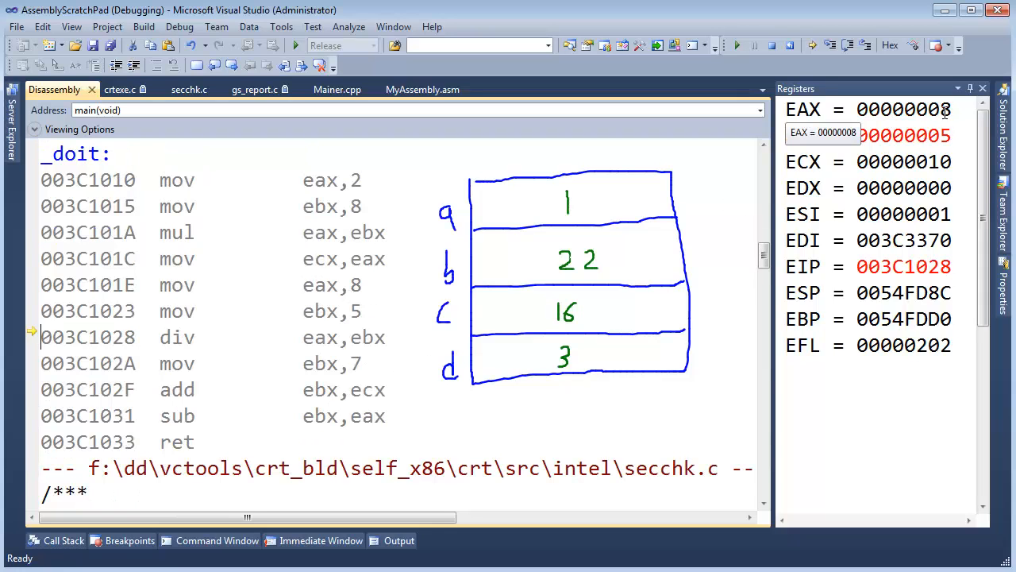
{"action": "key", "text": "F10"}
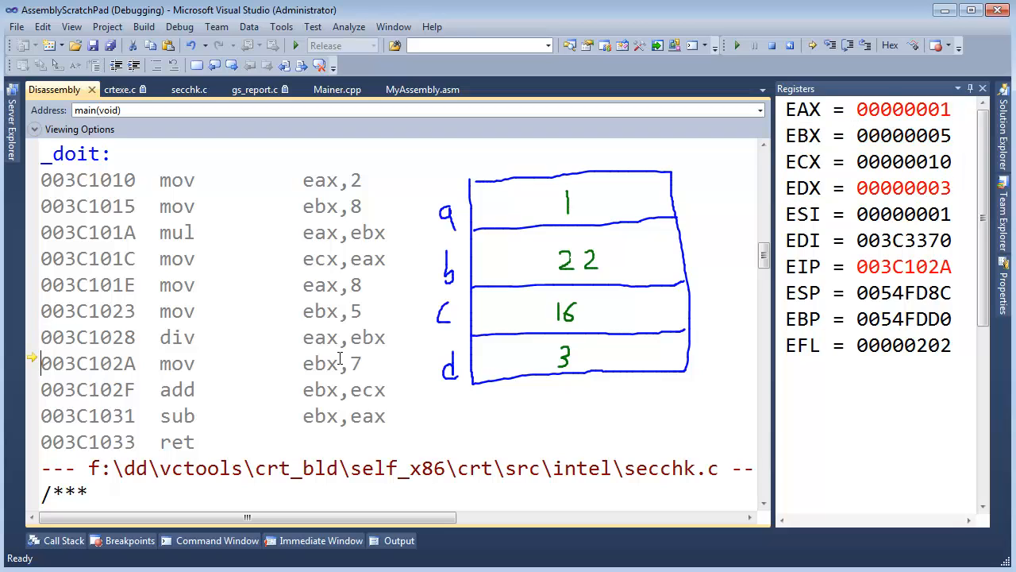
{"action": "mouse_move", "coordinate": [406, 359]}
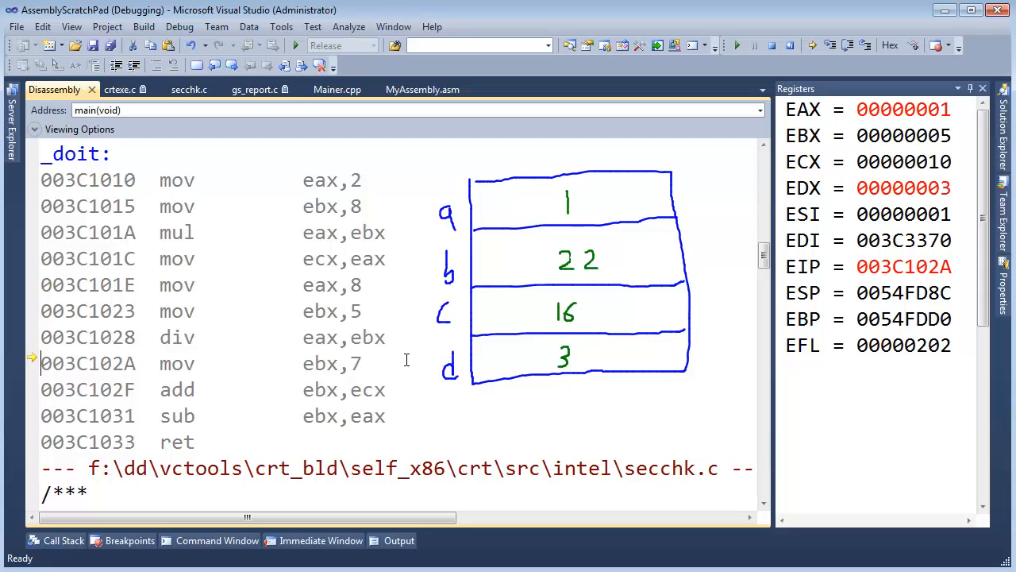
{"action": "mouse_move", "coordinate": [903, 135]}
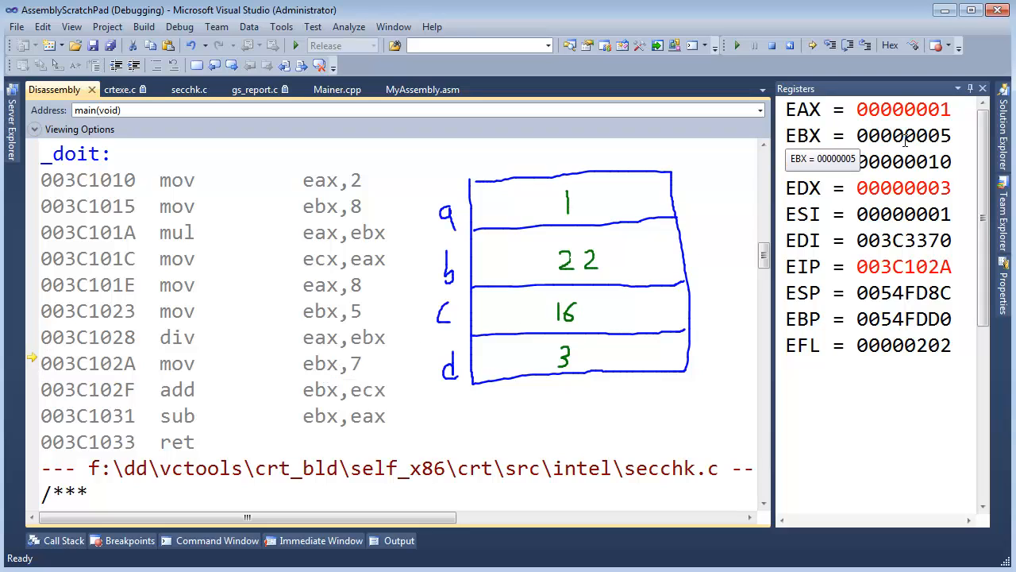
{"action": "key", "text": "F10"}
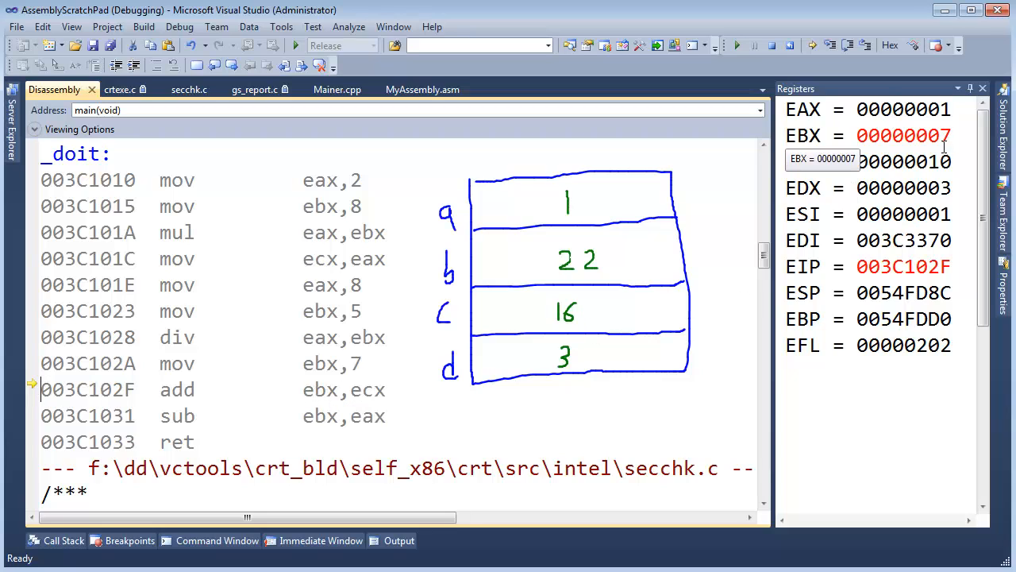
{"action": "key", "text": "F10"}
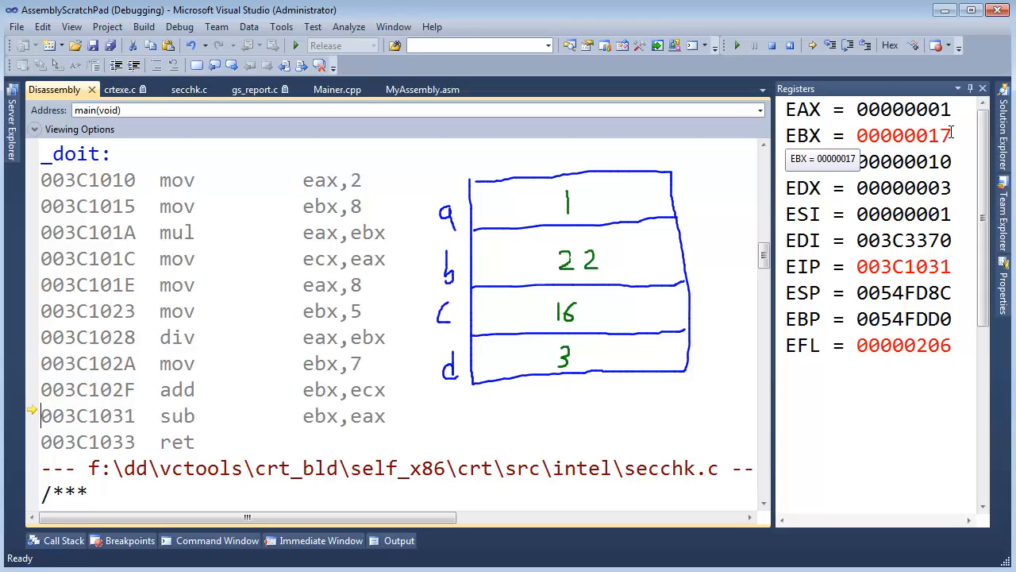
{"action": "mouse_move", "coordinate": [924, 137]}
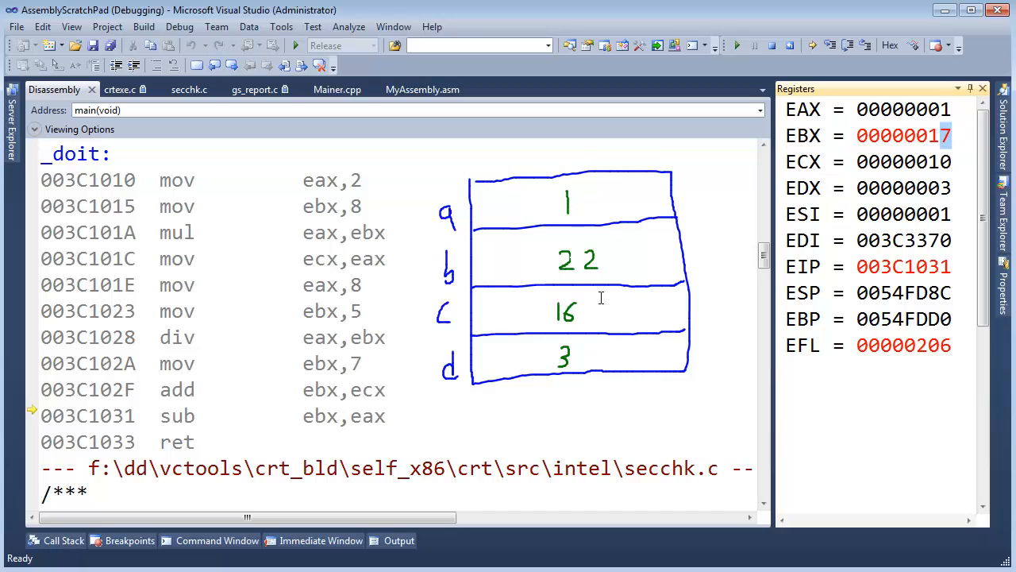
{"action": "mouse_move", "coordinate": [365, 416]}
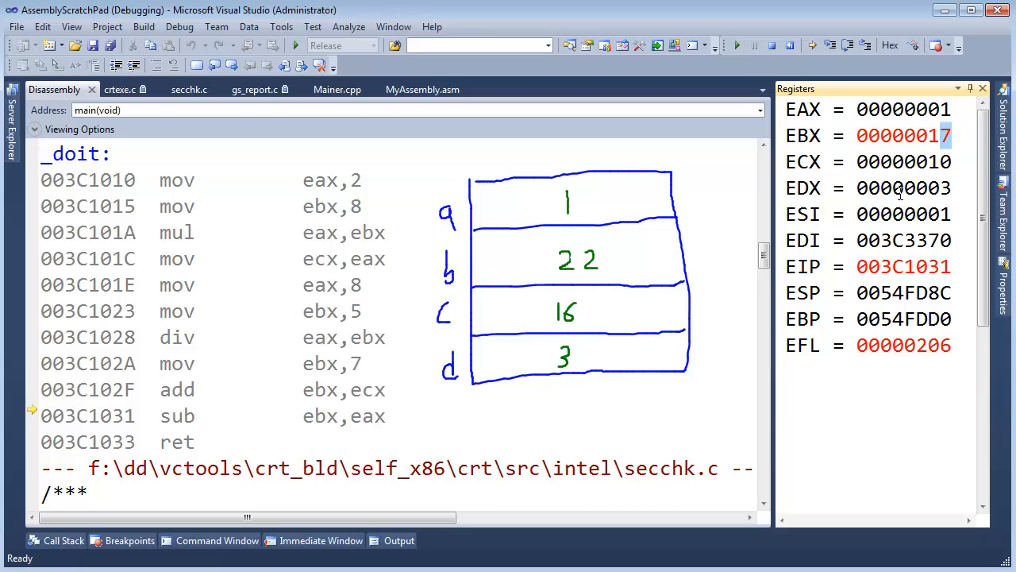
{"action": "mouse_move", "coordinate": [905, 135]}
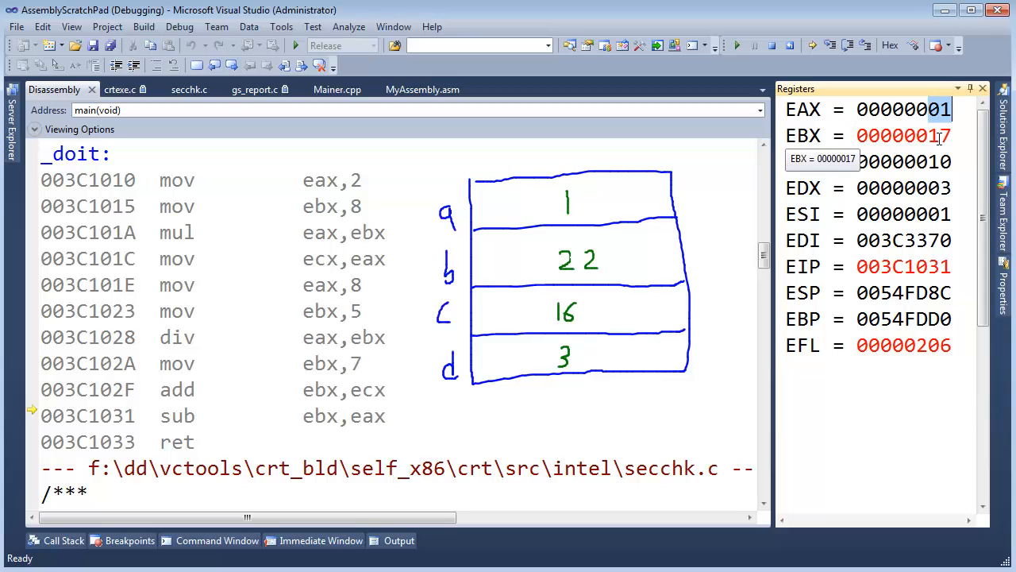
{"action": "key", "text": "F10"}
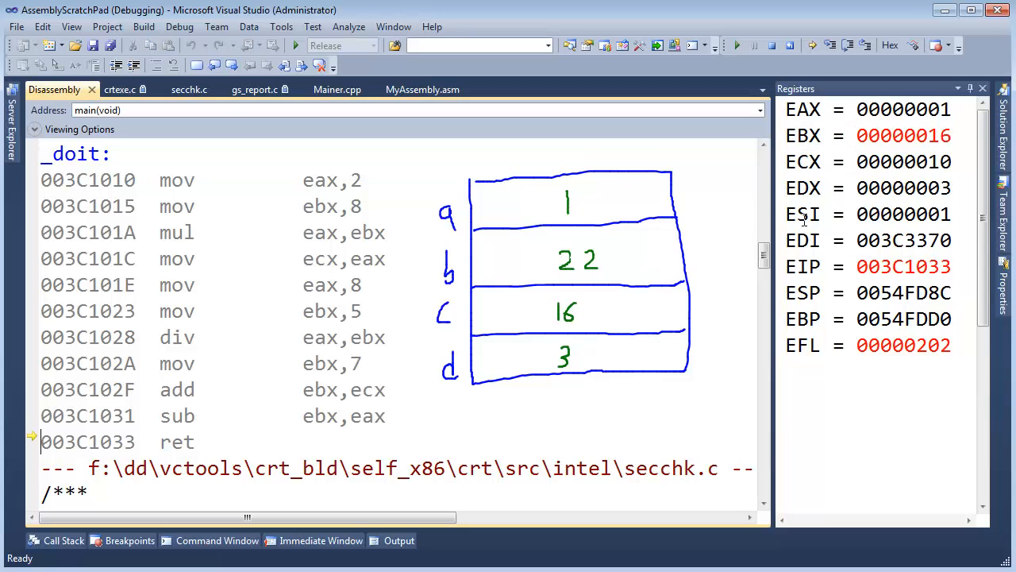